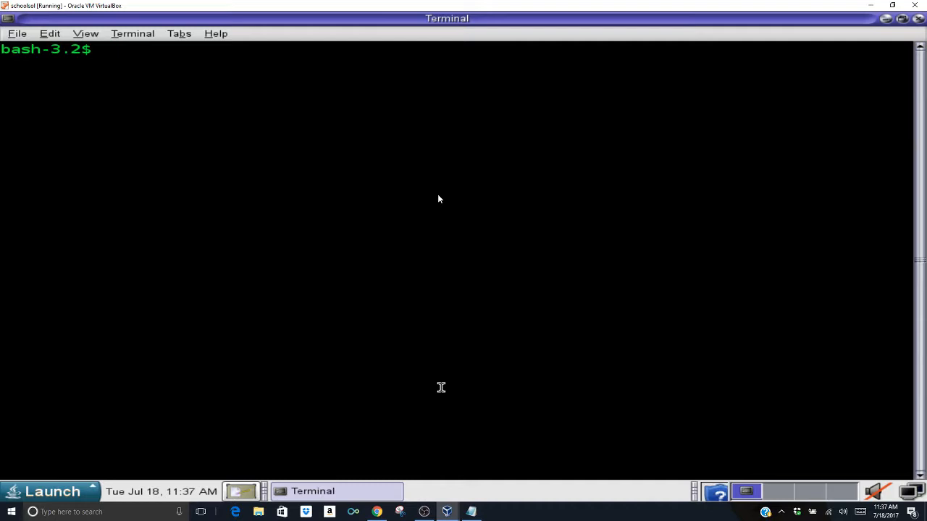
# Step: Become root with su, clear the screen and list /etc, noting resolv.conf and dhcp.e1000g0
pyautogui.write('su')
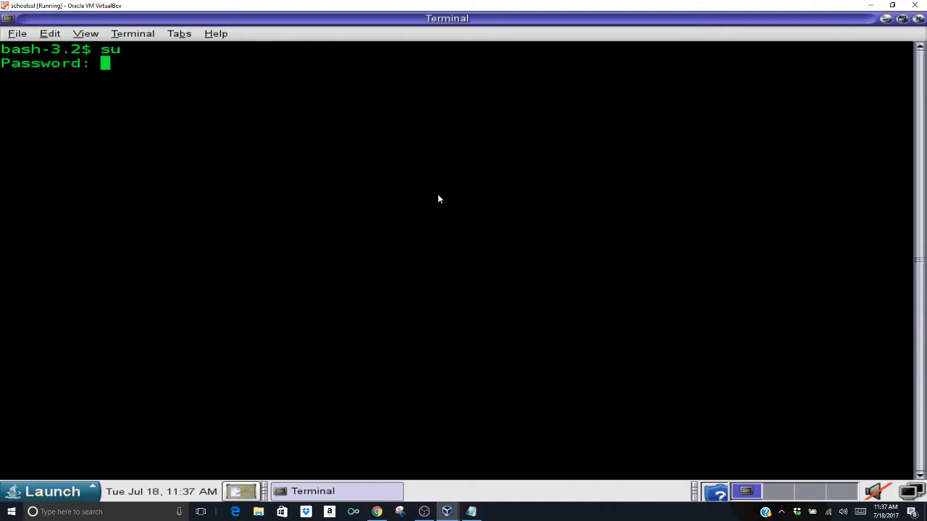
pyautogui.write('cleat')
pyautogui.write('ls')
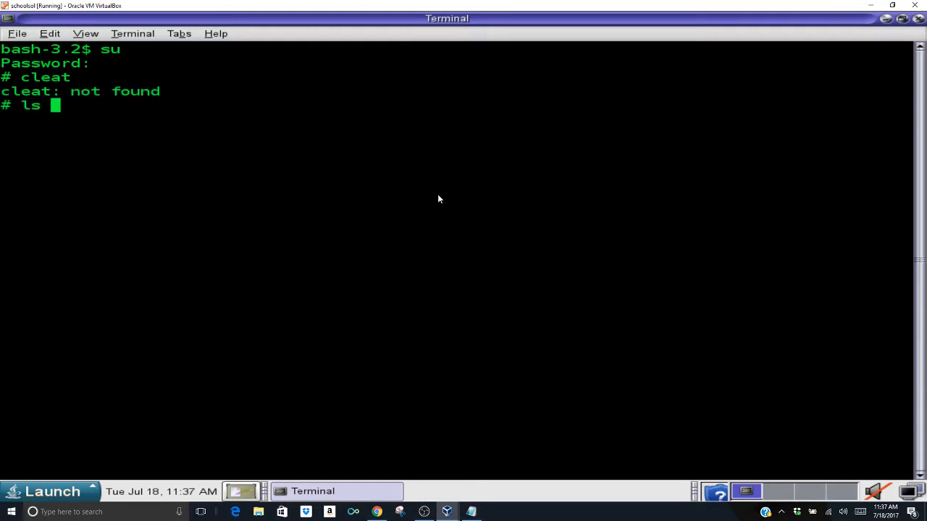
pyautogui.press('Return')
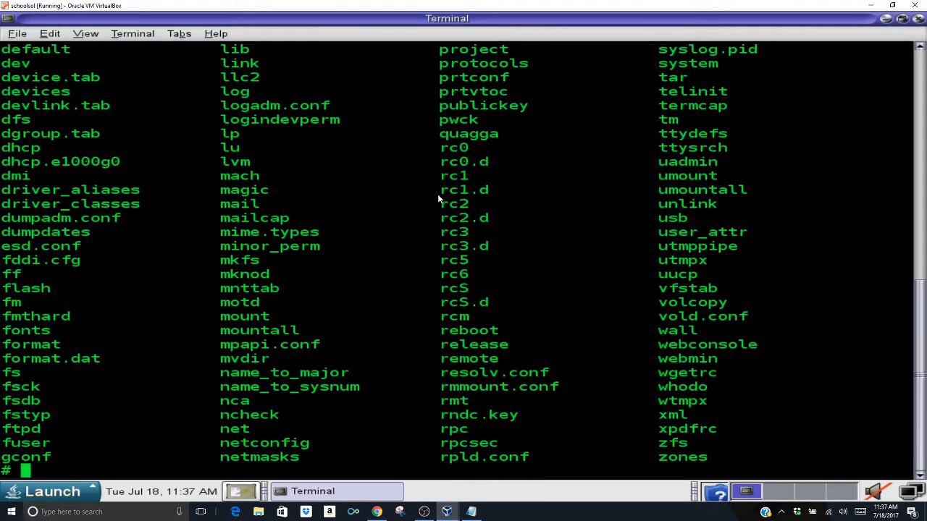
pyautogui.moveTo(619, 290)
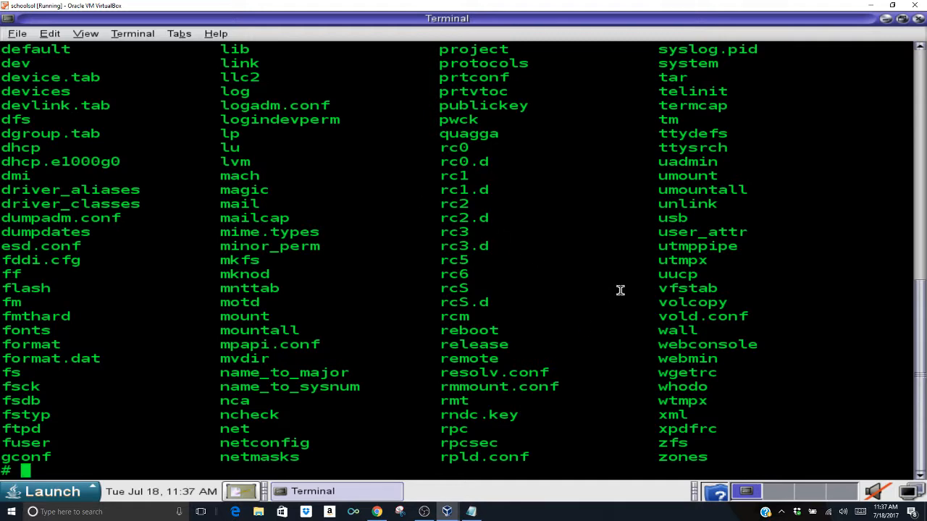
pyautogui.scroll(-3)
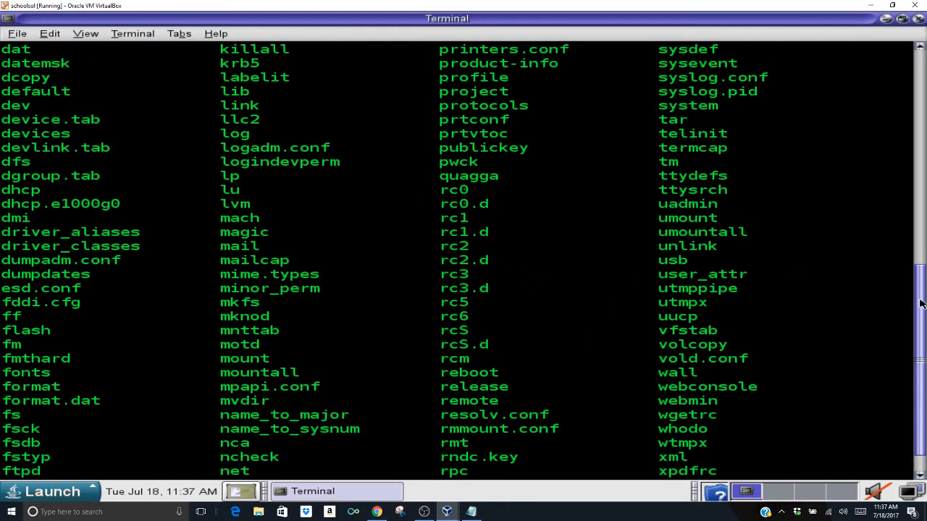
pyautogui.scroll(3)
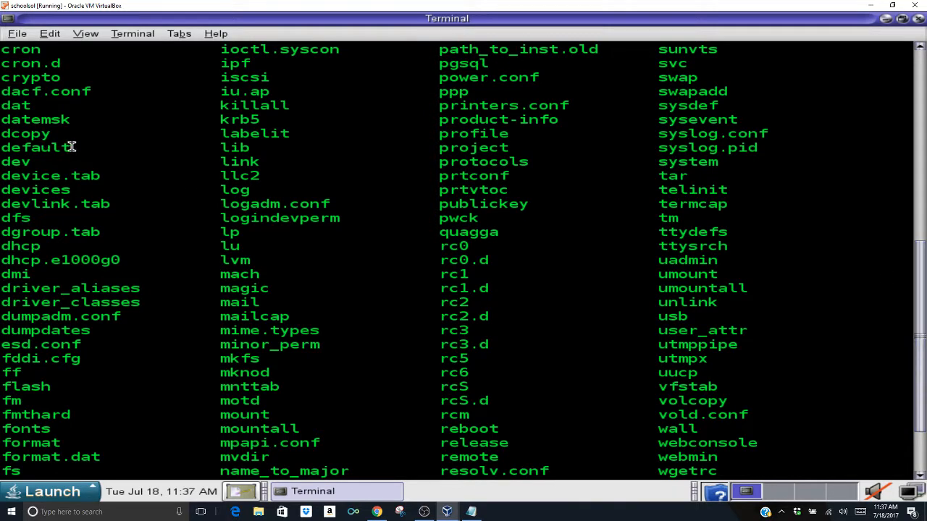
pyautogui.doubleClick(37, 148)
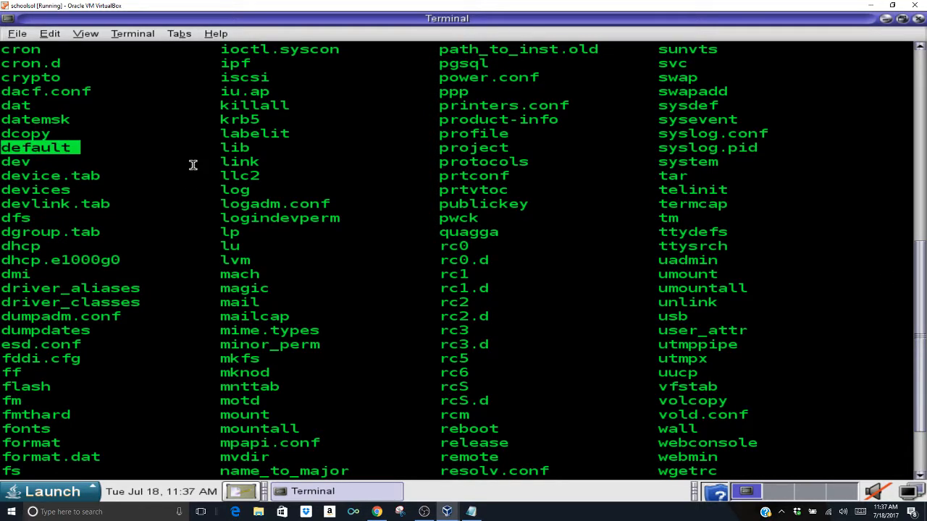
pyautogui.scroll(-3)
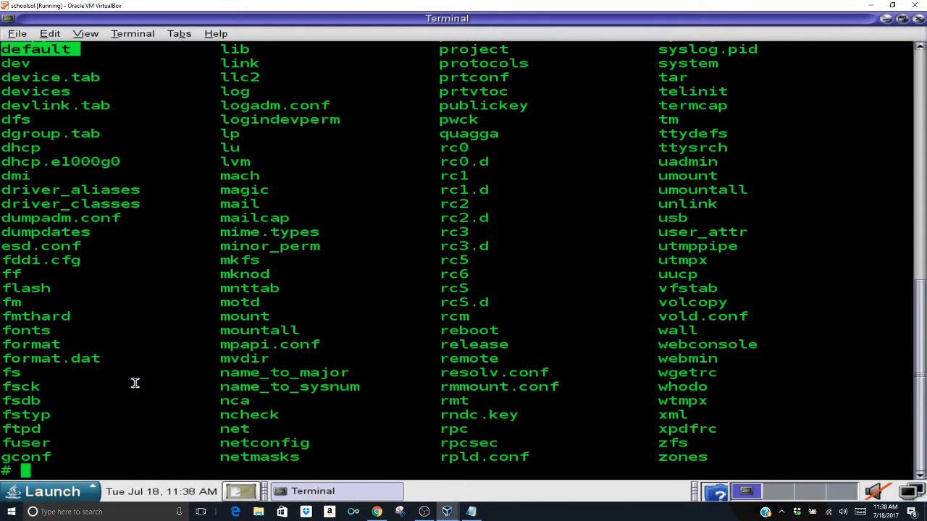
pyautogui.write('cl')
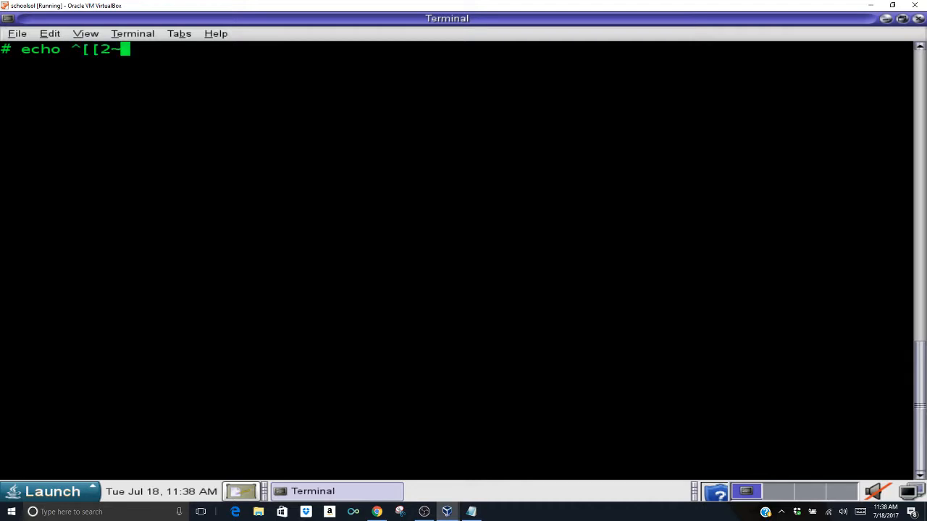
# Step: Write 10.0.0.1 into /etc/defaultrouter with echo to set the default gateway
pyautogui.write('10.0.0.1 >')
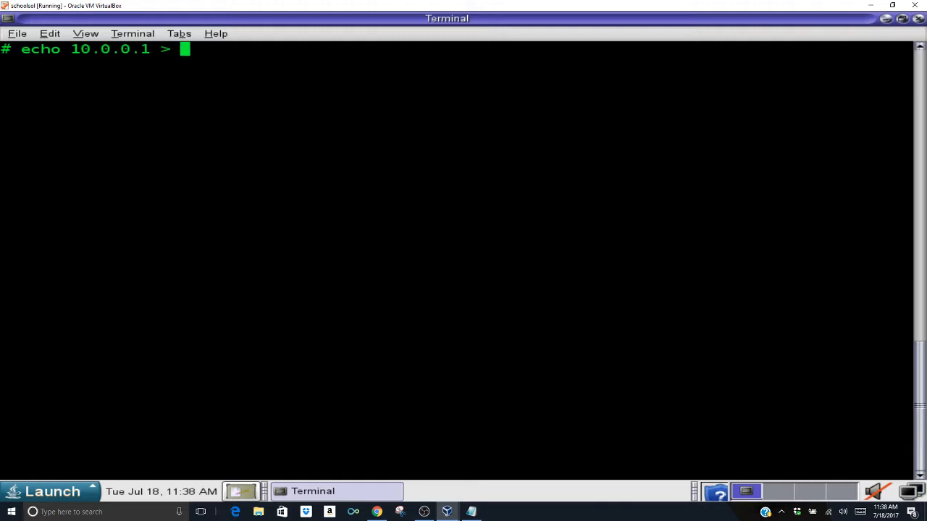
pyautogui.write('/etc')
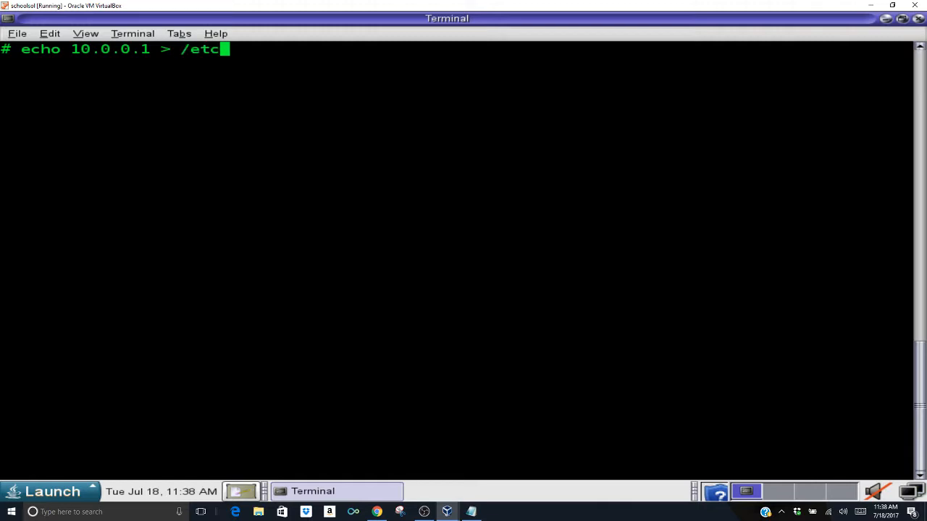
pyautogui.write('/de')
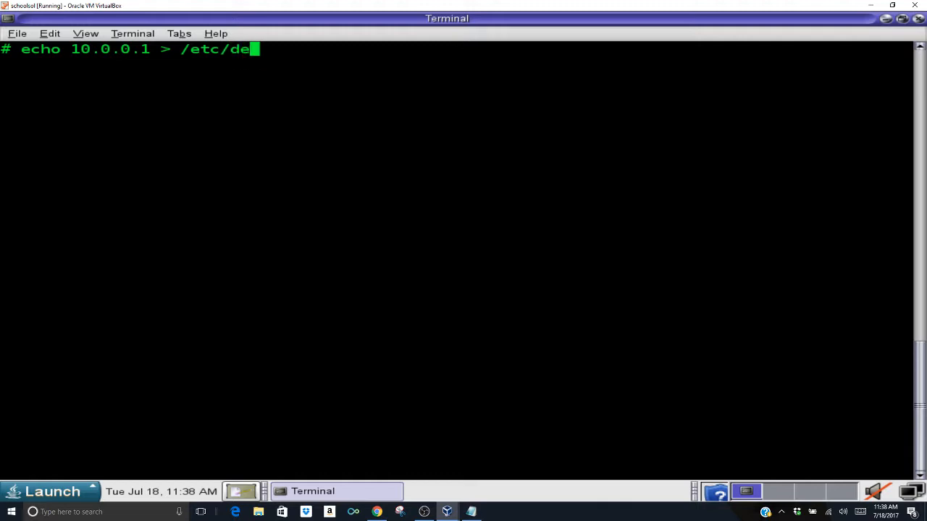
pyautogui.write('faultrouter')
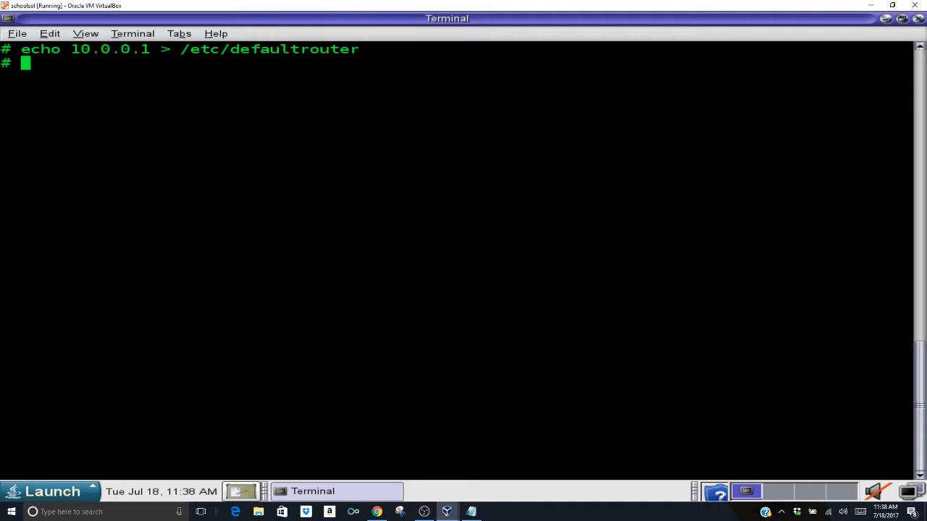
# Step: List /etc and cat /etc/defaultrouter to confirm it contains 10.0.0.1
pyautogui.write('ls')
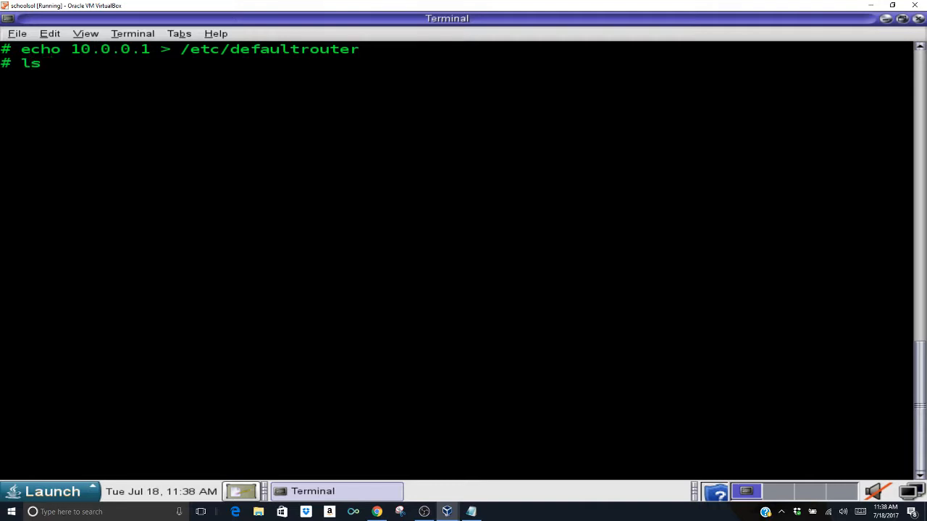
pyautogui.write('more /etc')
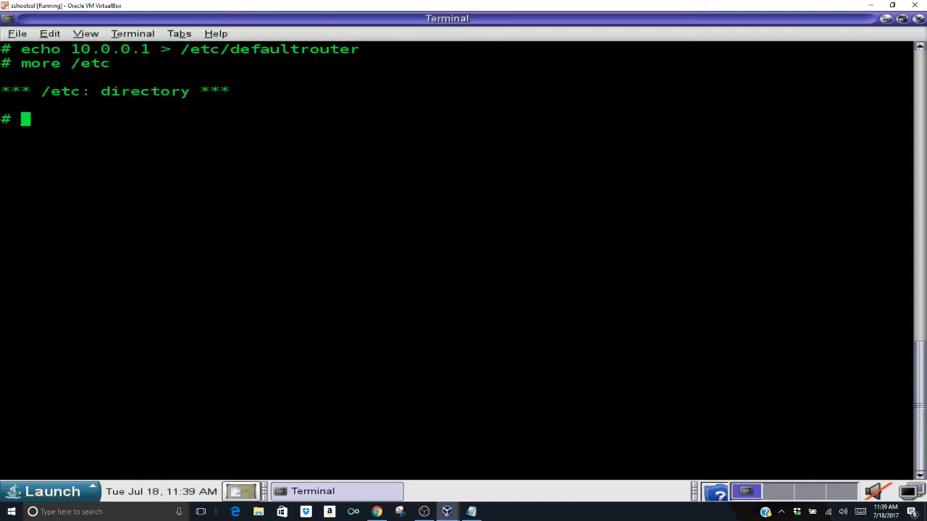
pyautogui.write('ls /etc')
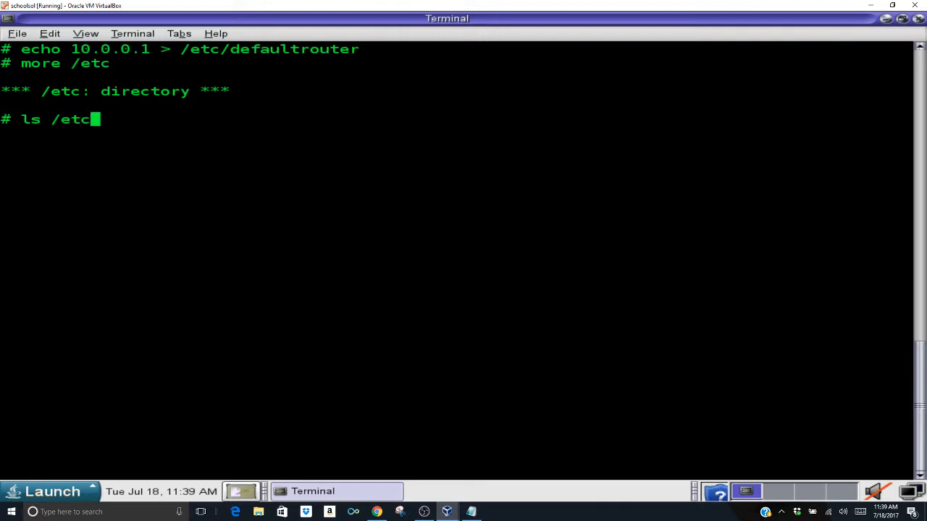
pyautogui.press('Return')
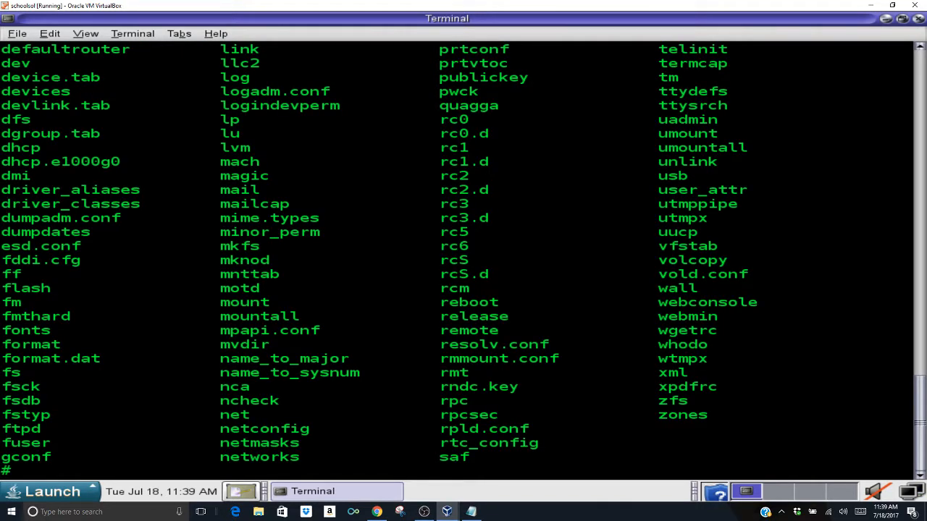
pyautogui.doubleClick(65, 49)
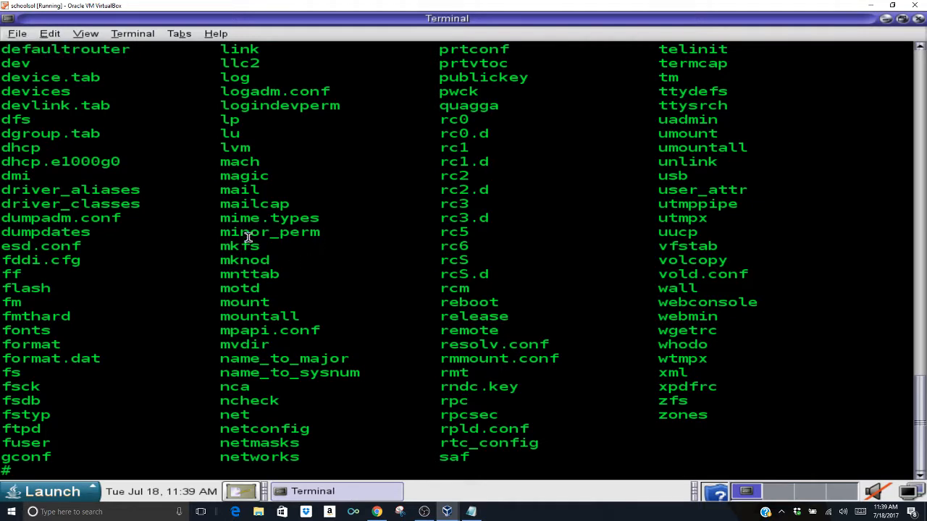
pyautogui.write('cat')
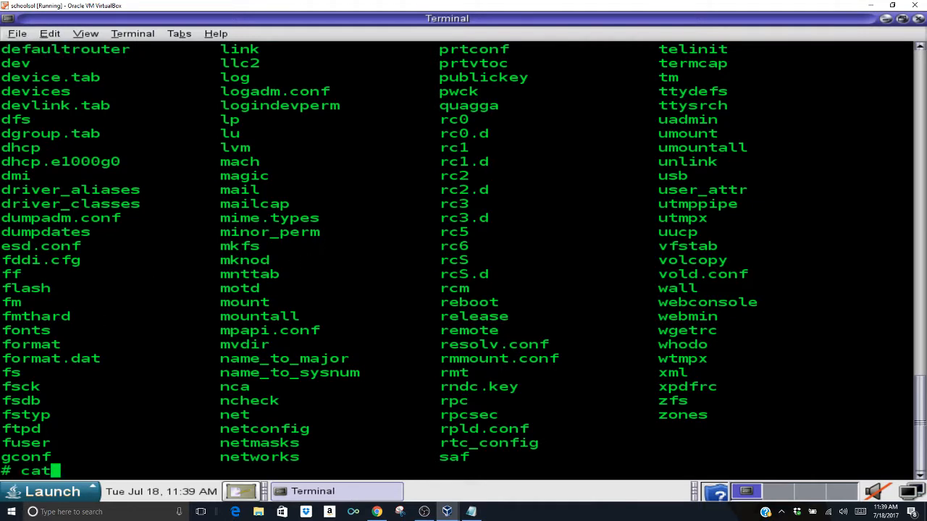
pyautogui.write('/etc/')
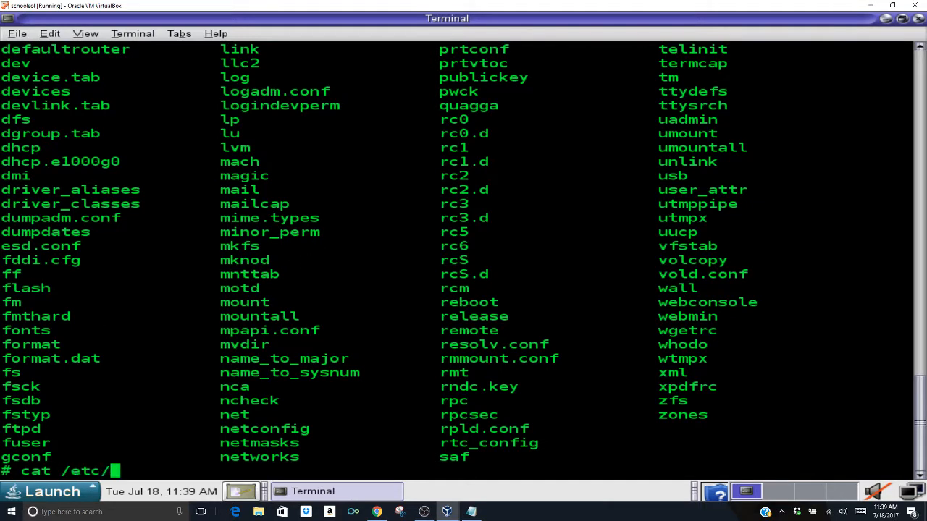
pyautogui.write('defaultrouter')
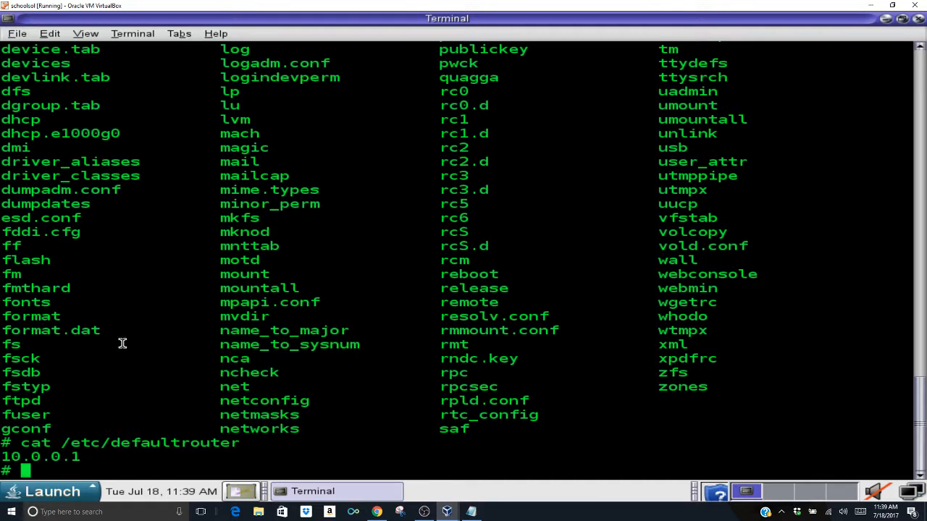
pyautogui.moveTo(701, 195)
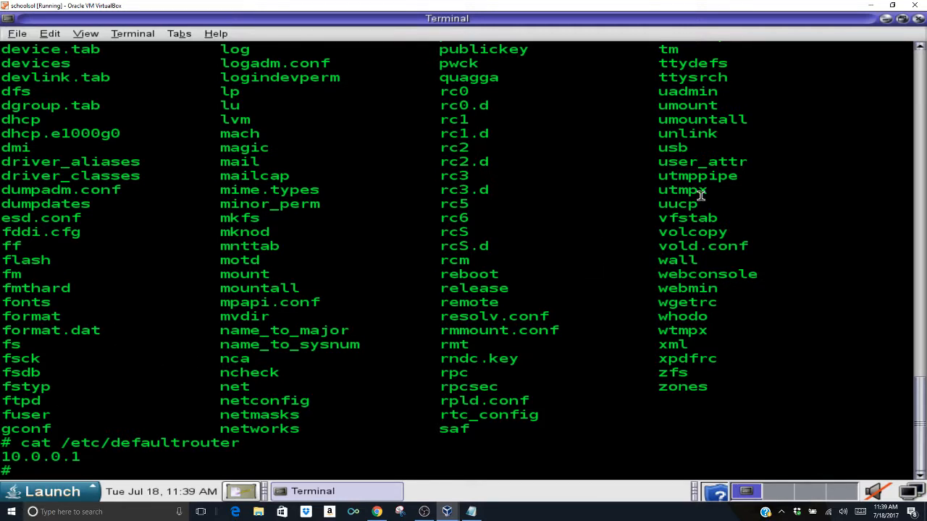
# Step: Clear the terminal and put away the Notepad setup notes
pyautogui.write('cl')
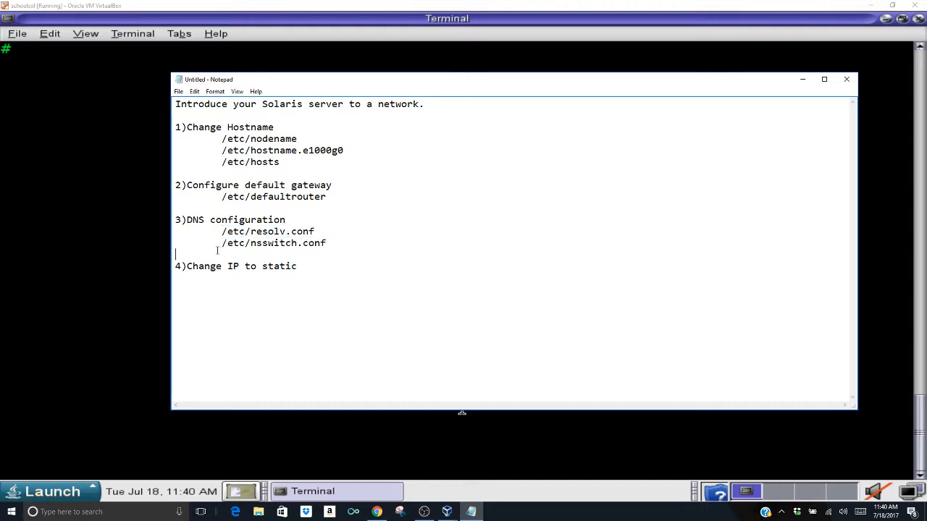
pyautogui.doubleClick(272, 243)
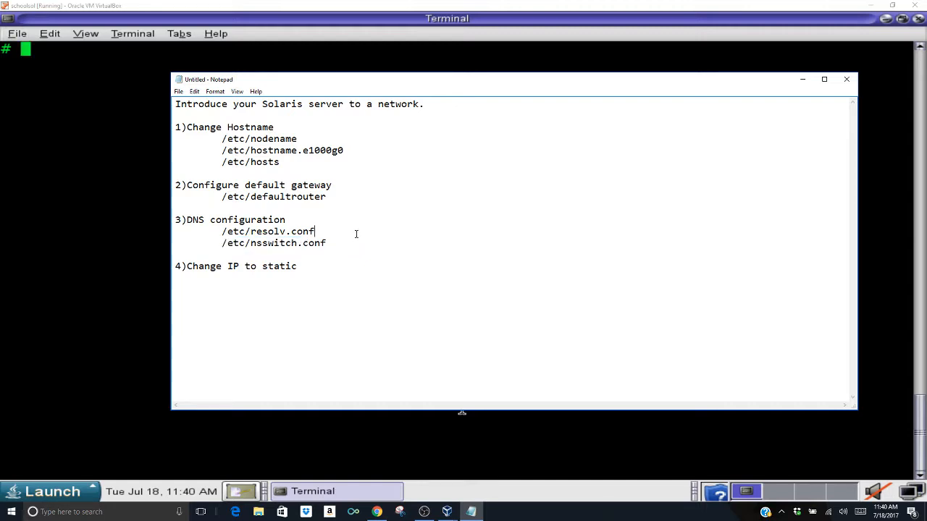
pyautogui.moveTo(517, 200)
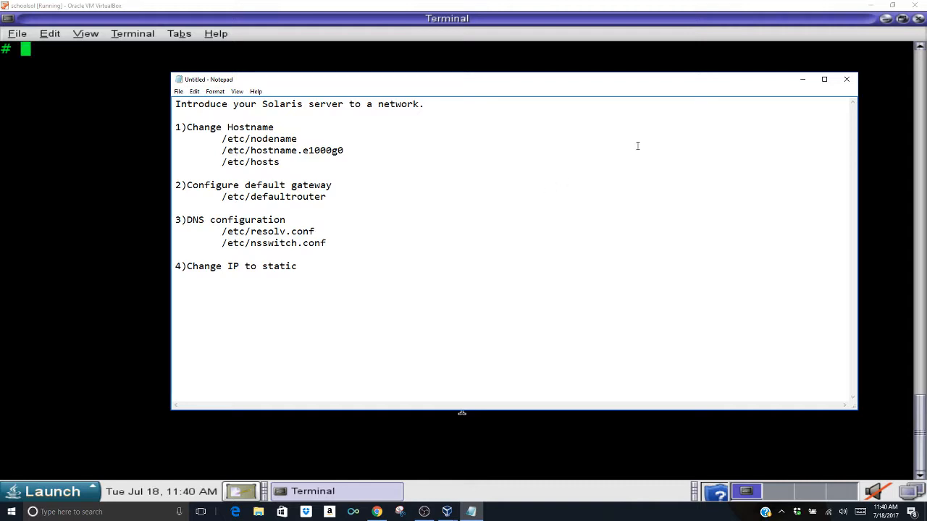
pyautogui.moveTo(802, 79)
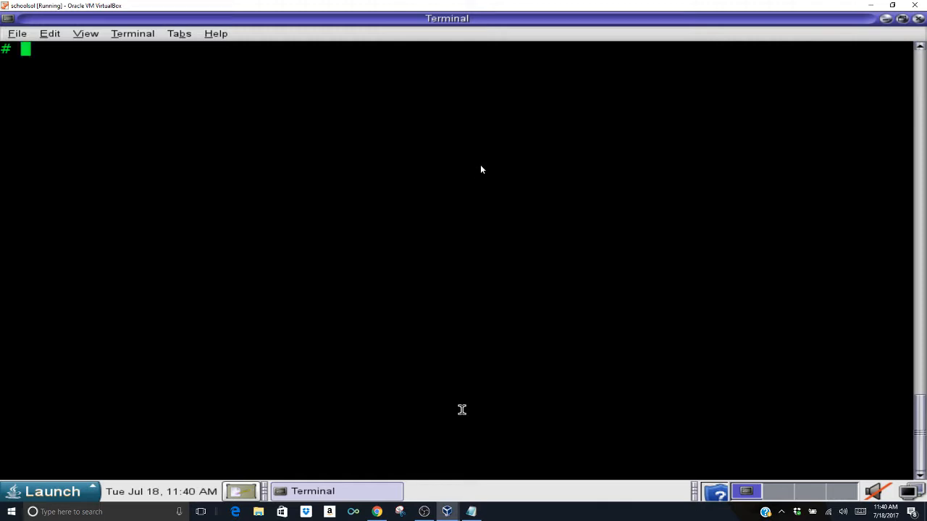
# Step: Cat /etc/resolv.conf showing search briancurry.com and nameservers 75.75.76.76, 75.75.75.75
pyautogui.write('cat')
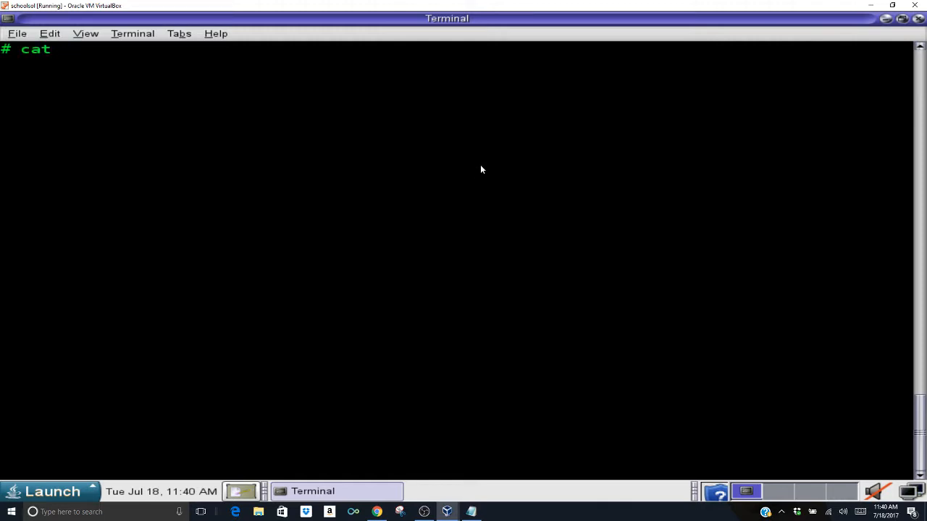
pyautogui.write('/etc/')
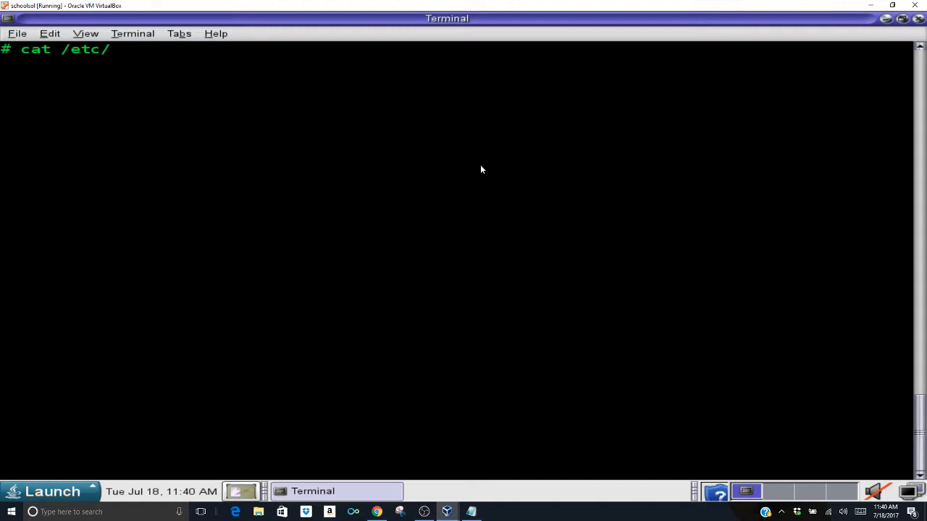
pyautogui.write('res')
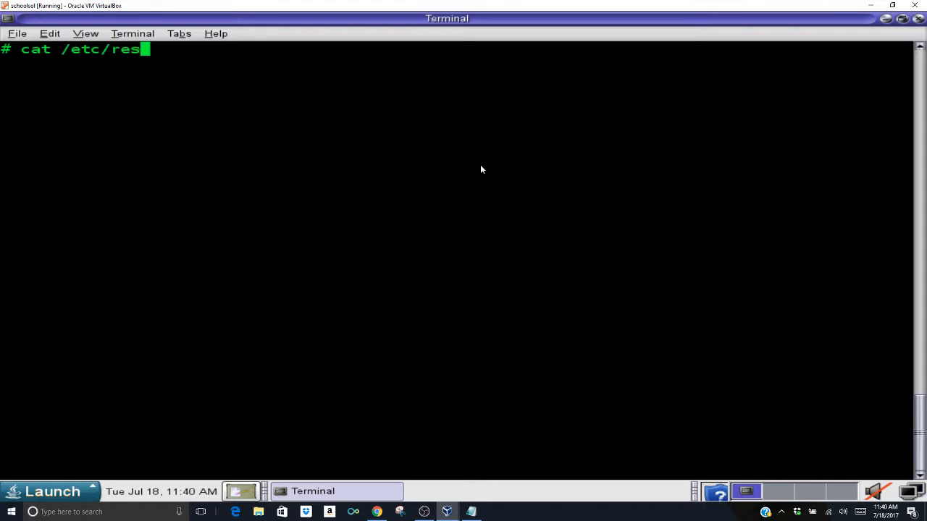
pyautogui.write('olv.conf')
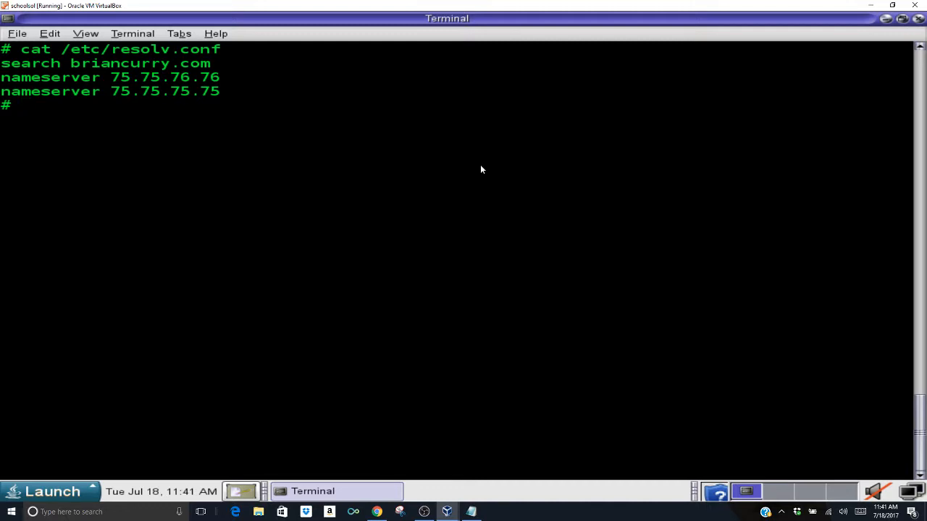
# Step: Edit /etc/resolv.conf in vi, replacing nameservers with 8.8.8.8 and 8.8.4.4, and save with :x
pyautogui.write('vi /')
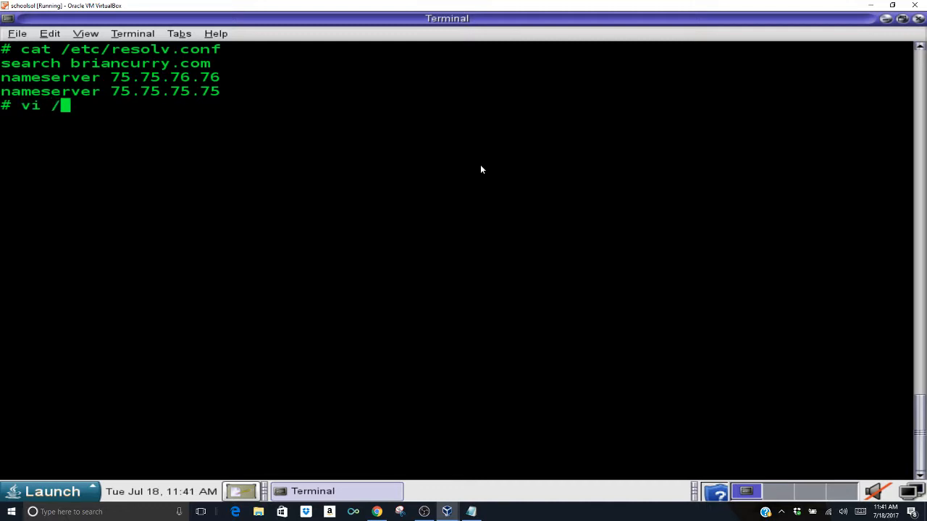
pyautogui.write('etc/')
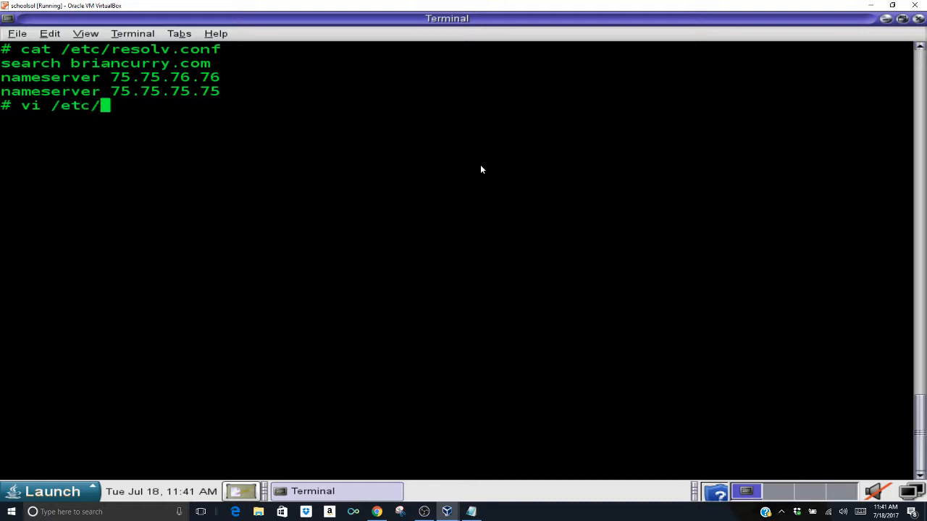
pyautogui.write('resolv')
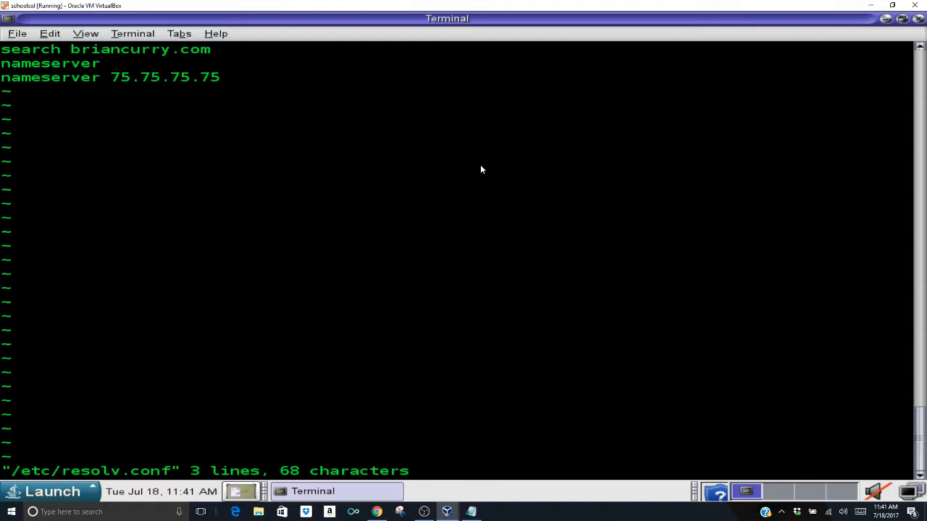
pyautogui.write('8.8.8.8')
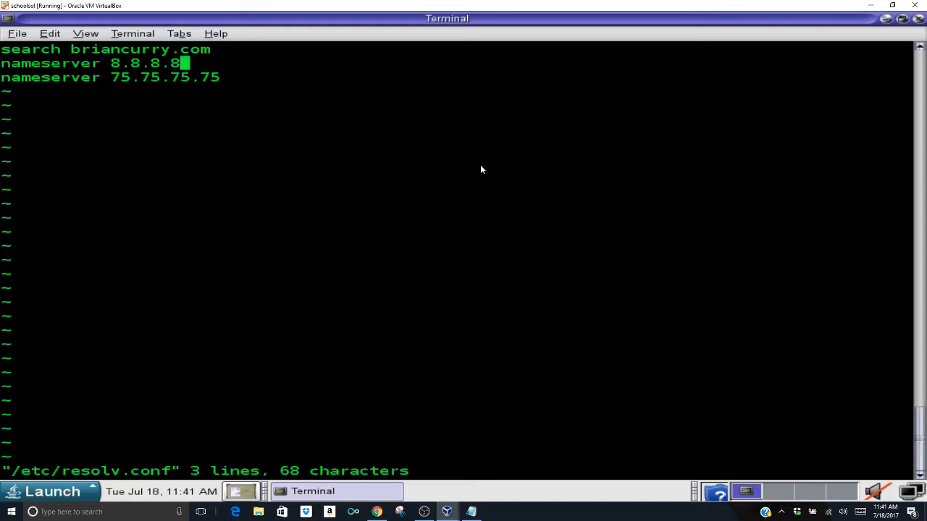
pyautogui.press('Left')
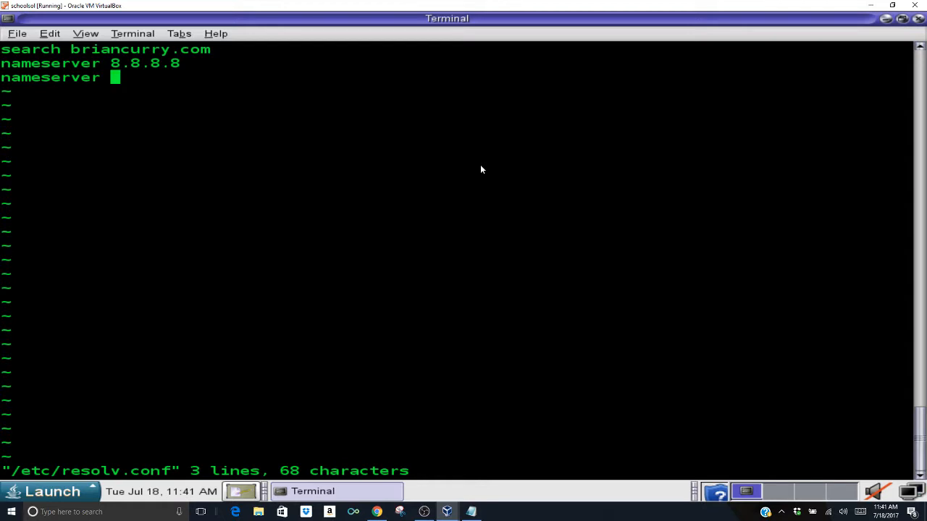
pyautogui.write('8.8.4.4')
pyautogui.click(456, 470)
pyautogui.write(':')
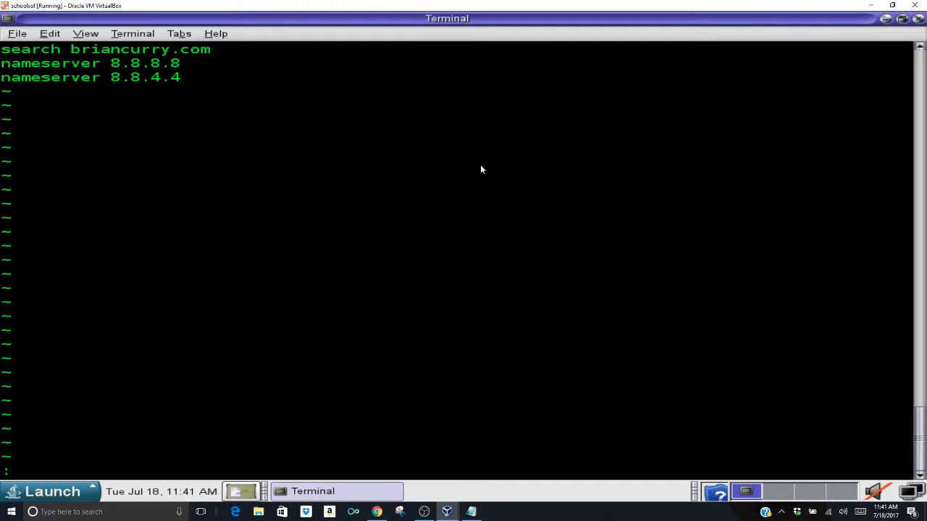
pyautogui.write('wq!')
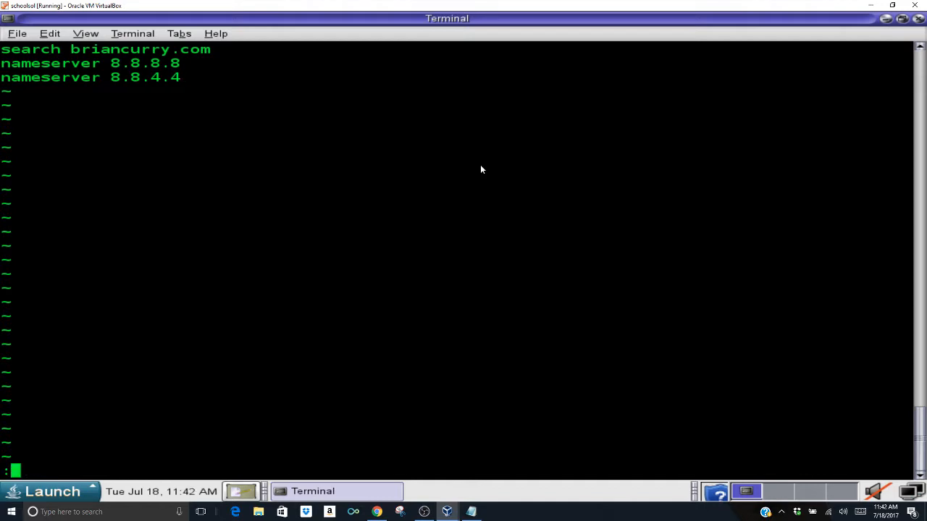
pyautogui.write('x')
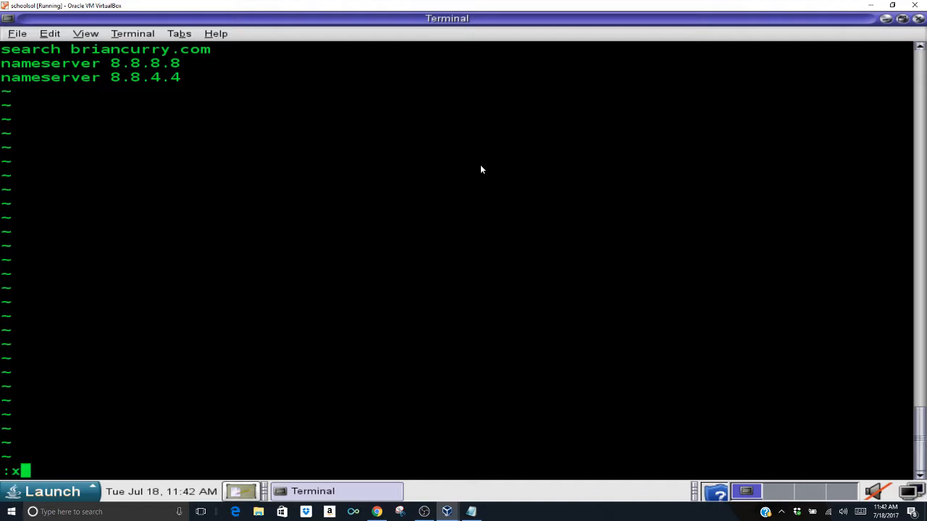
pyautogui.press('Return')
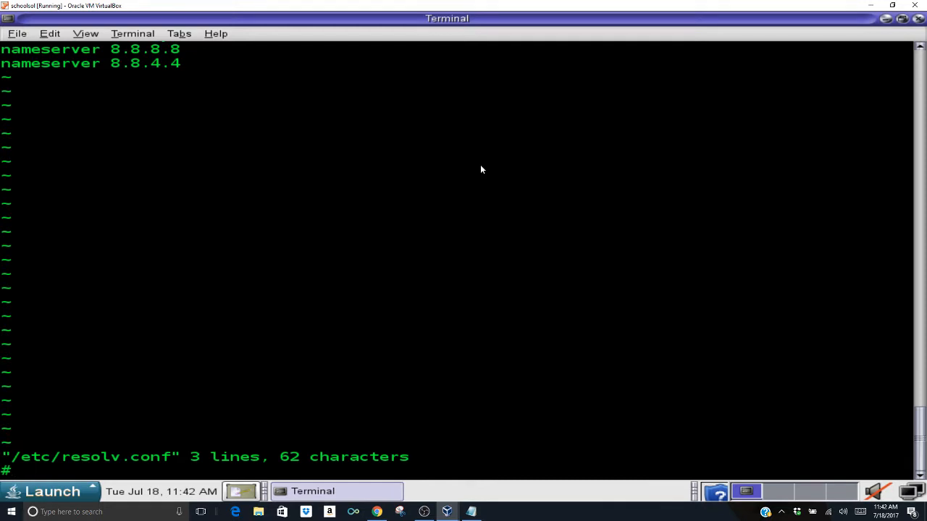
# Step: Cat /etc/resolv.conf to verify the new nameservers, then reopen it in vi
pyautogui.write('cat')
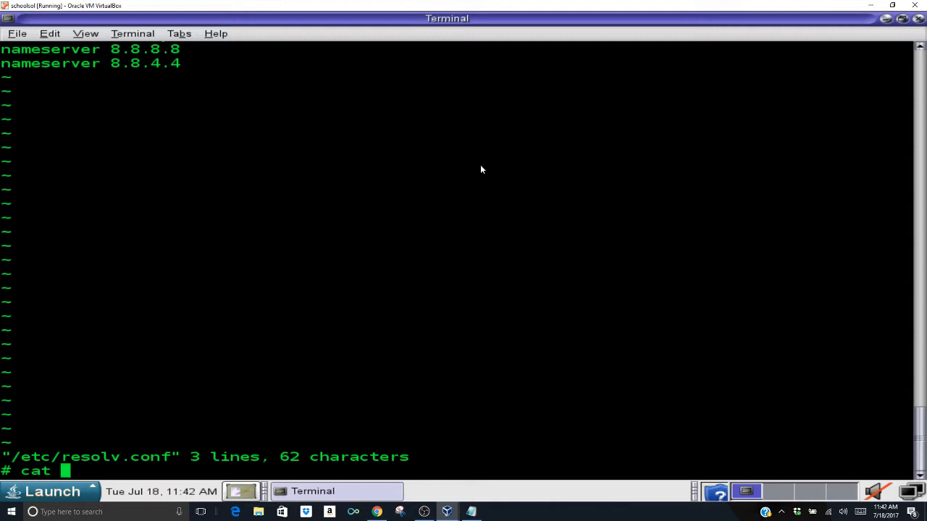
pyautogui.write('/etc')
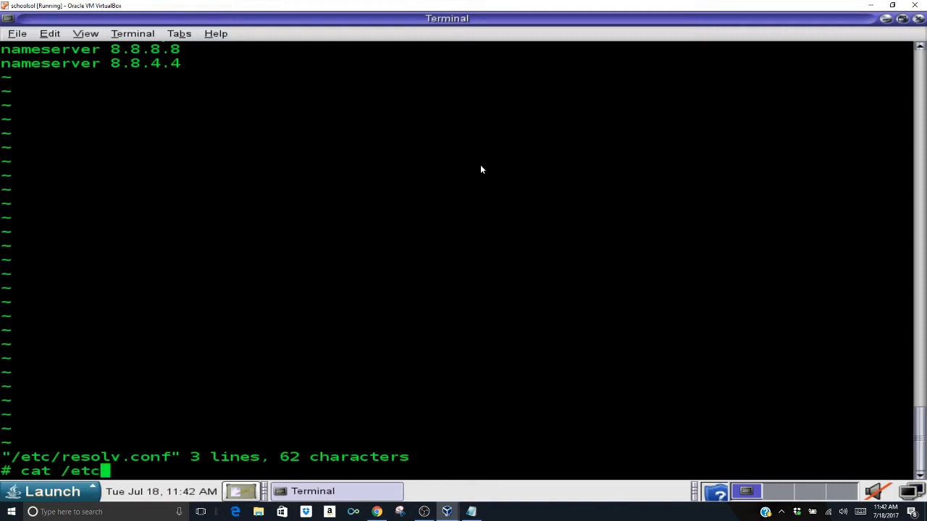
pyautogui.write('resolv.conf')
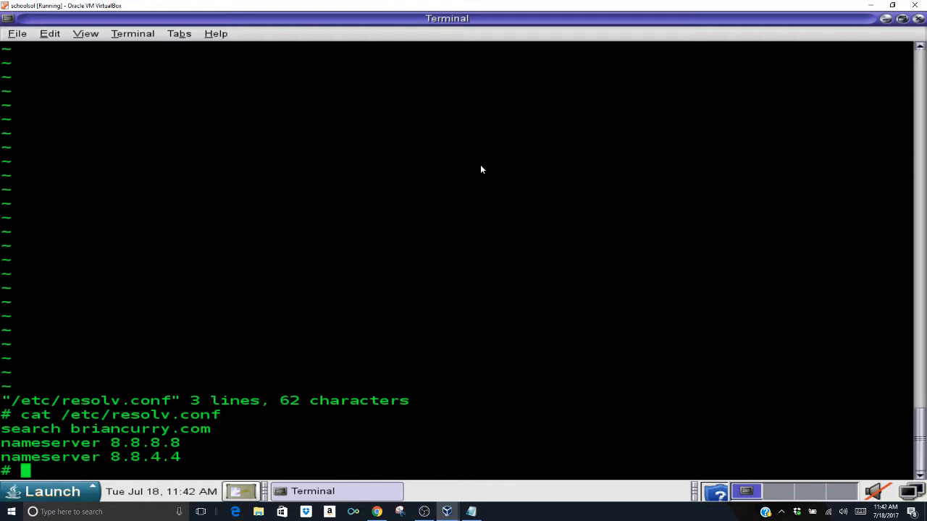
pyautogui.write('vi /etc/')
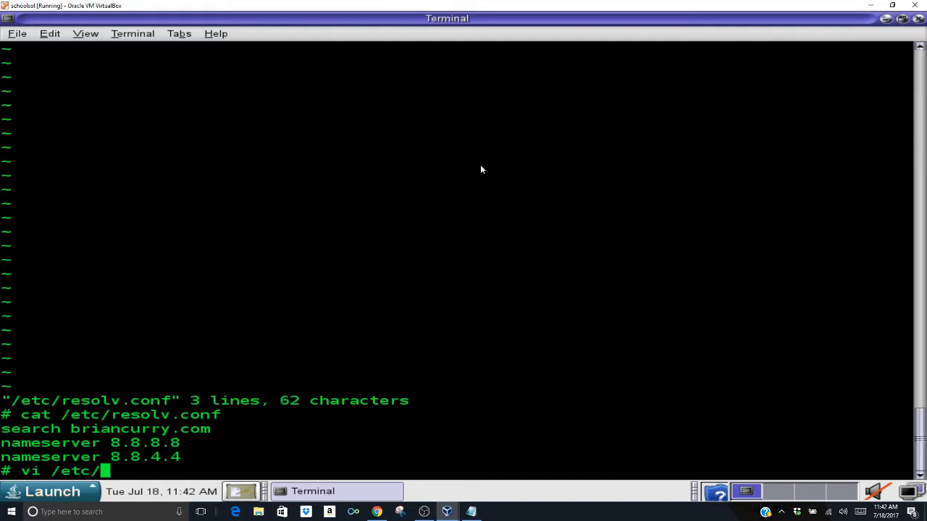
pyautogui.write('resolv.conf')
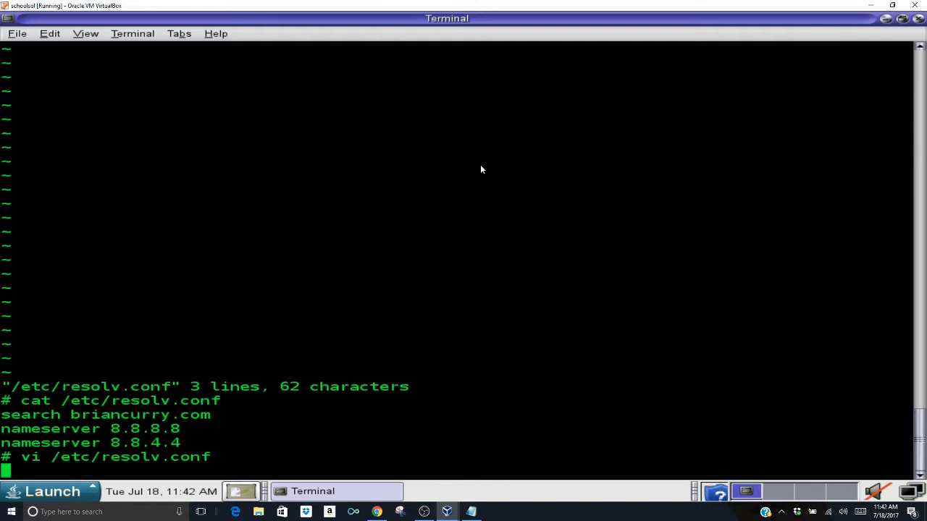
pyautogui.press('Return')
pyautogui.write('cat /e')
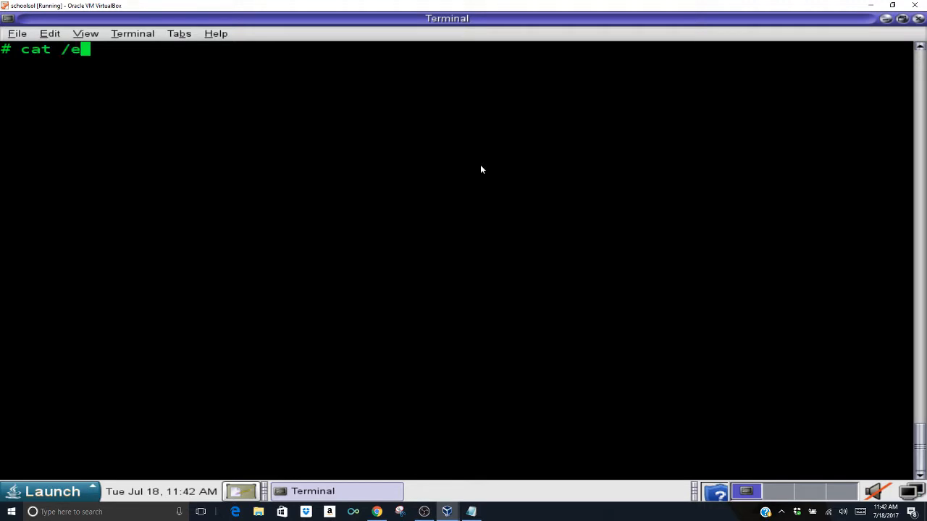
pyautogui.write('tc/nsswit')
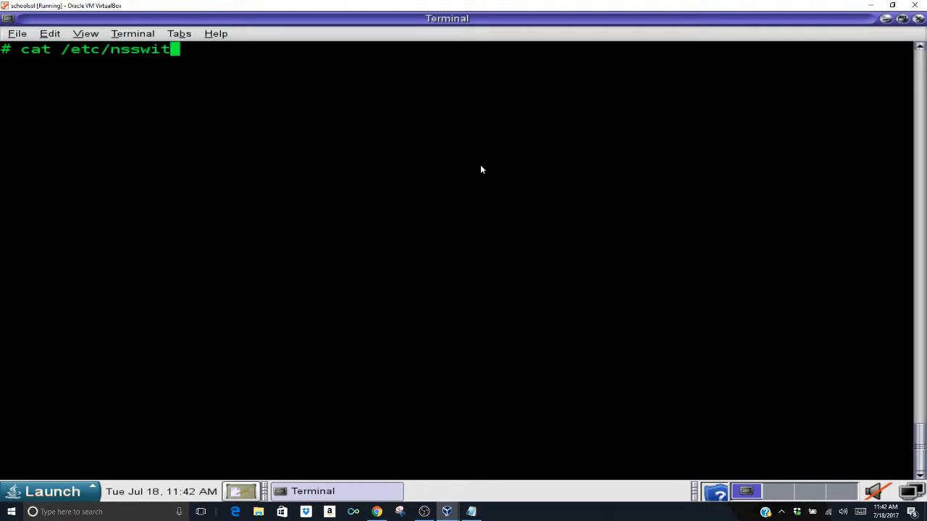
pyautogui.write('ch.conf')
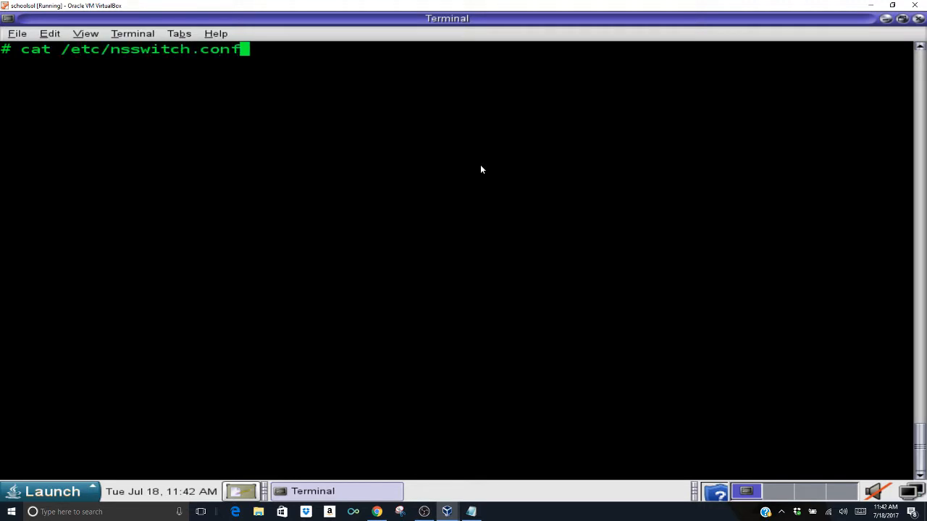
pyautogui.press('Return')
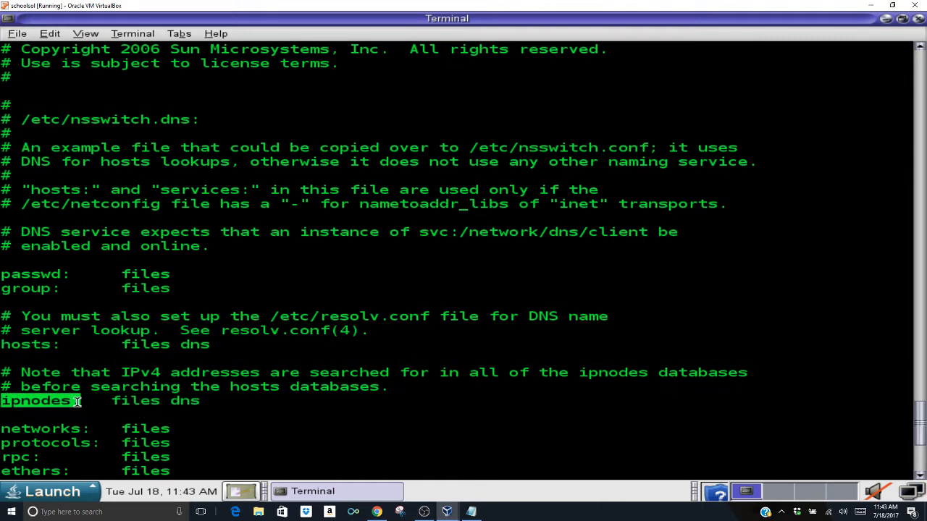
pyautogui.scroll(-3)
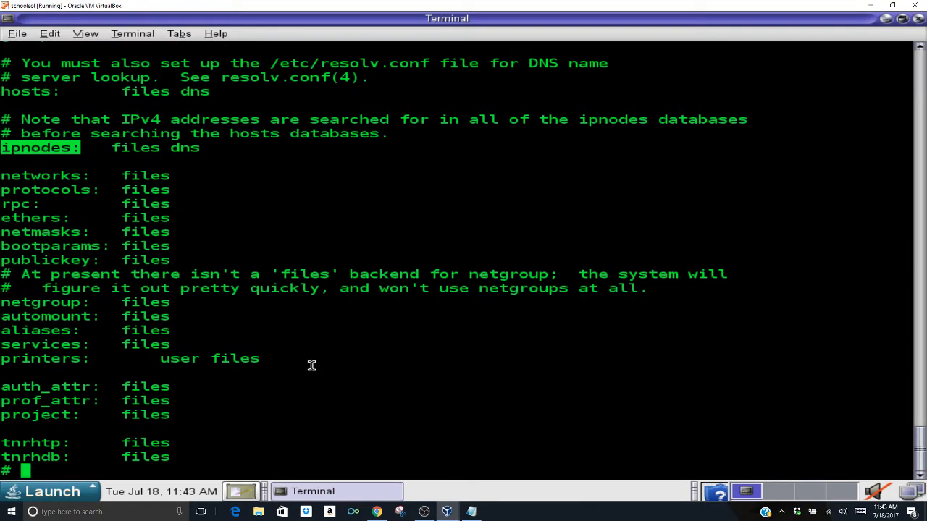
pyautogui.moveTo(278, 379)
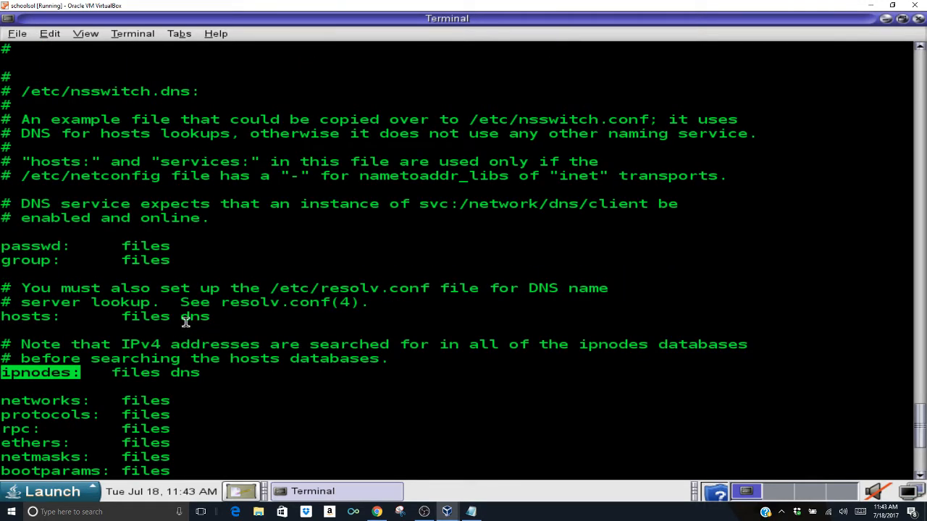
pyautogui.doubleClick(194, 316)
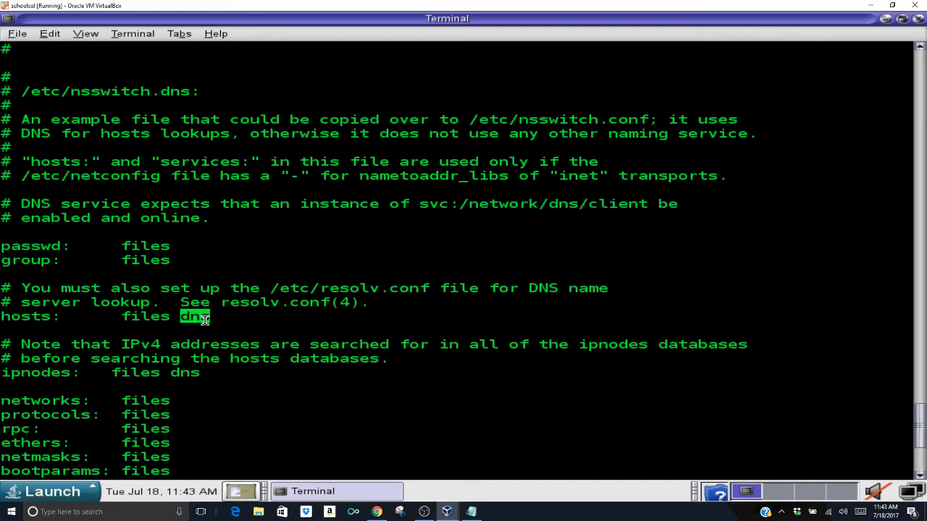
pyautogui.doubleClick(184, 372)
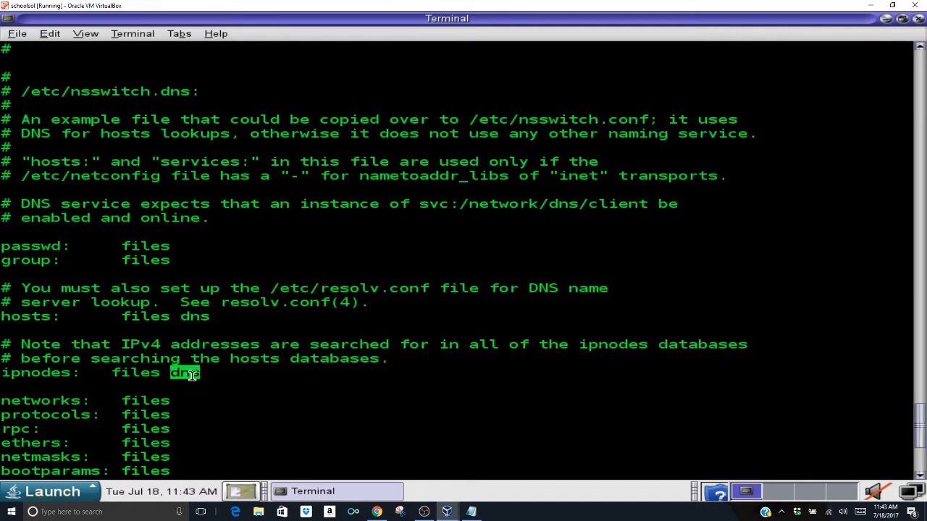
pyautogui.moveTo(313, 377)
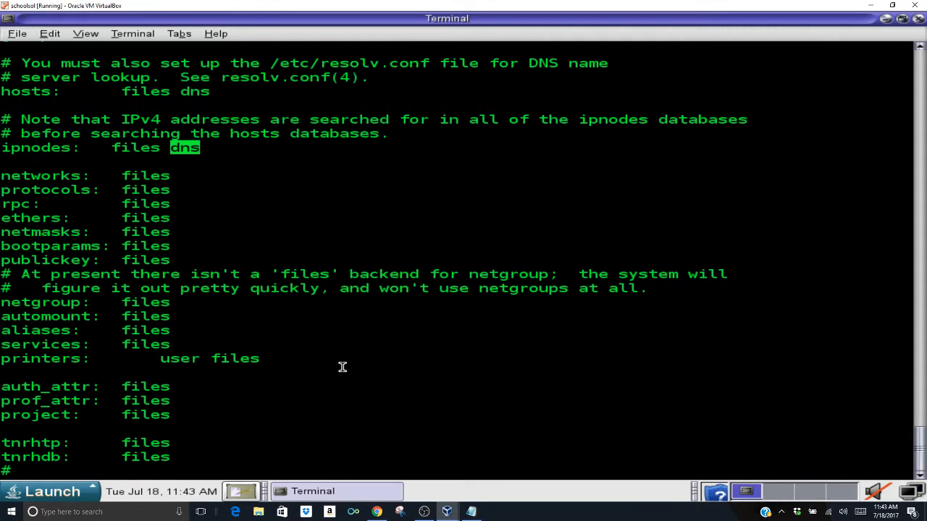
pyautogui.moveTo(253, 300)
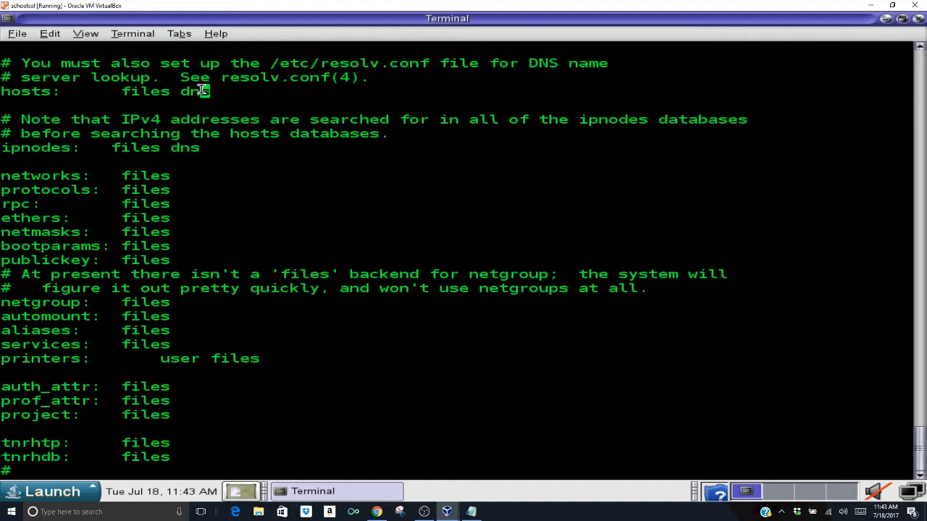
pyautogui.doubleClick(194, 91)
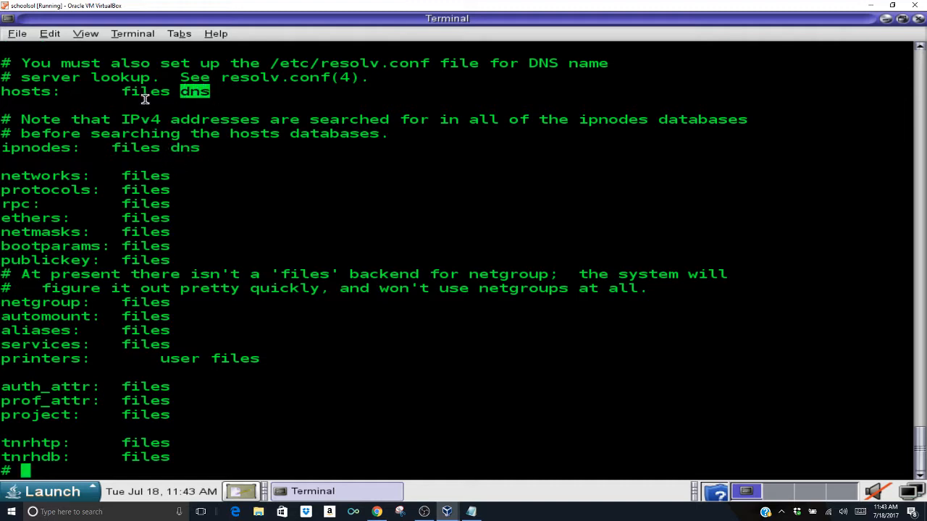
pyautogui.tripleClick(87, 90)
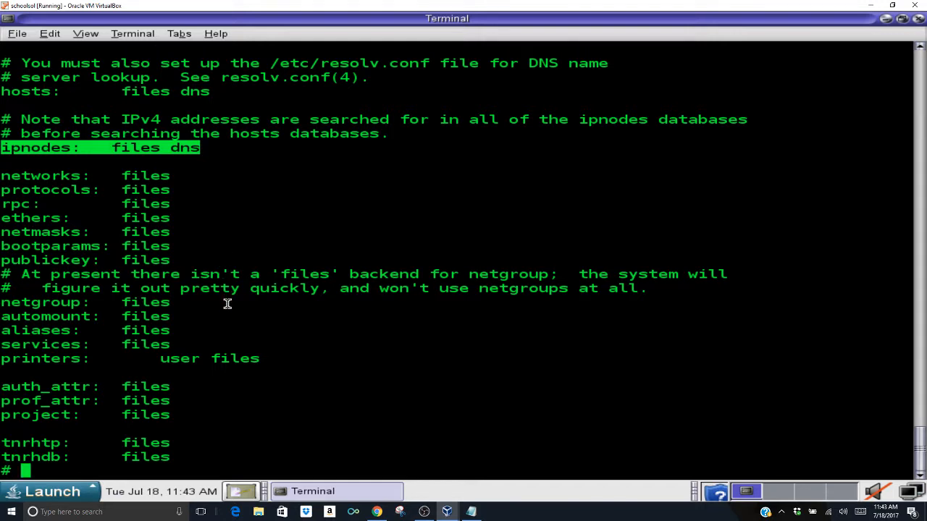
pyautogui.moveTo(417, 372)
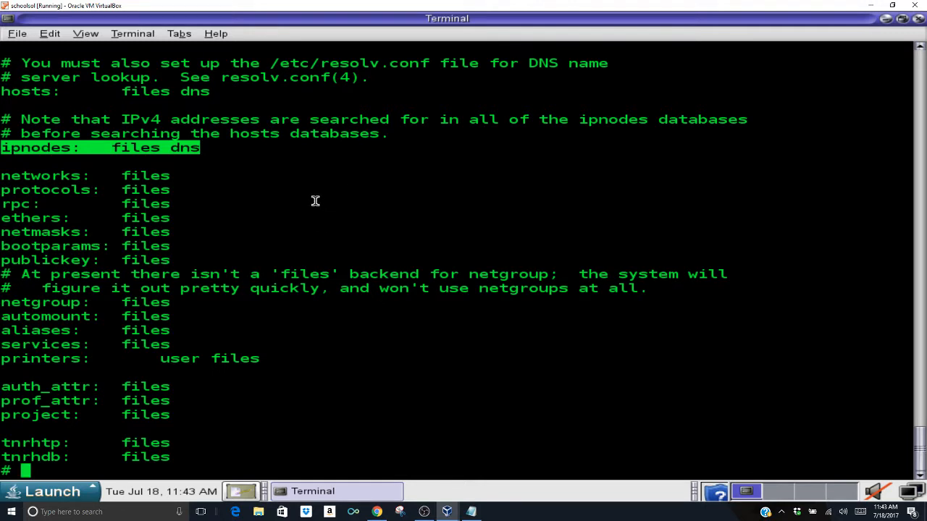
pyautogui.moveTo(655, 180)
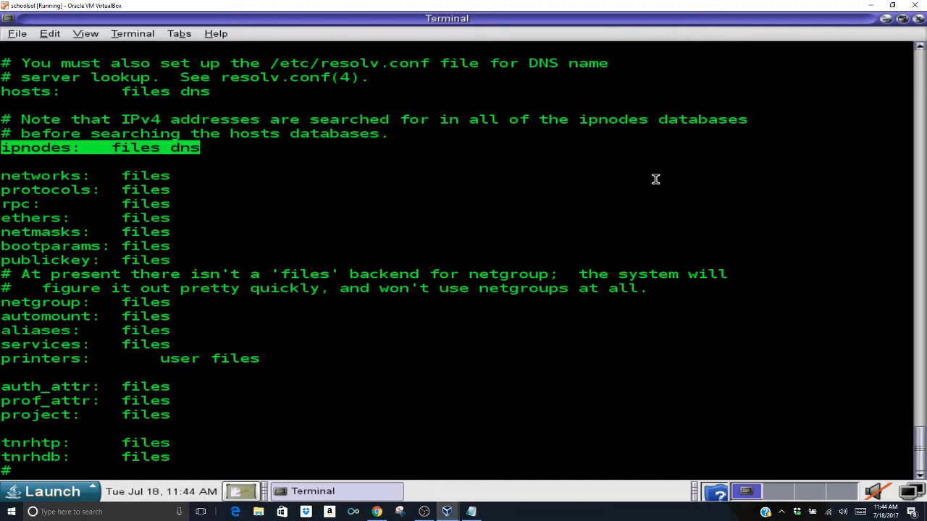
# Step: List /etc and mark the dhcp.e1000g0 entry in the output
pyautogui.write('c')
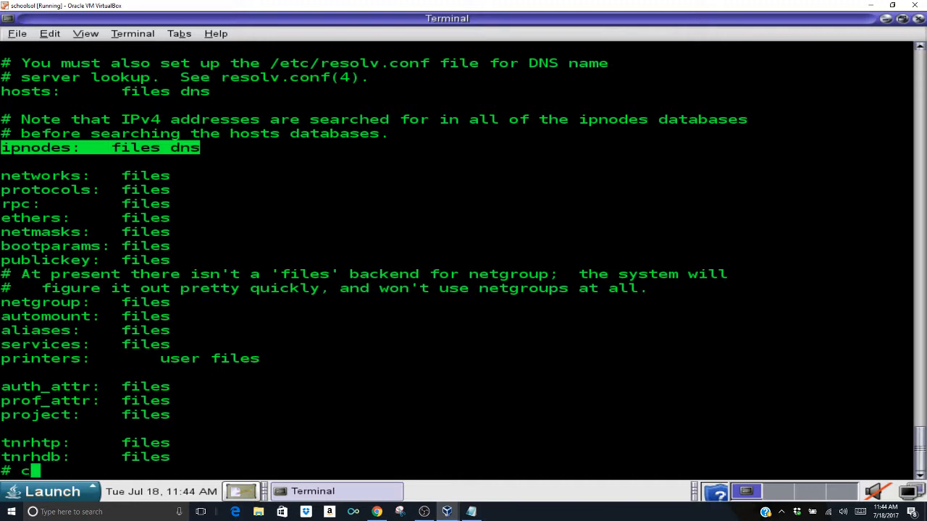
pyautogui.write('ls /e')
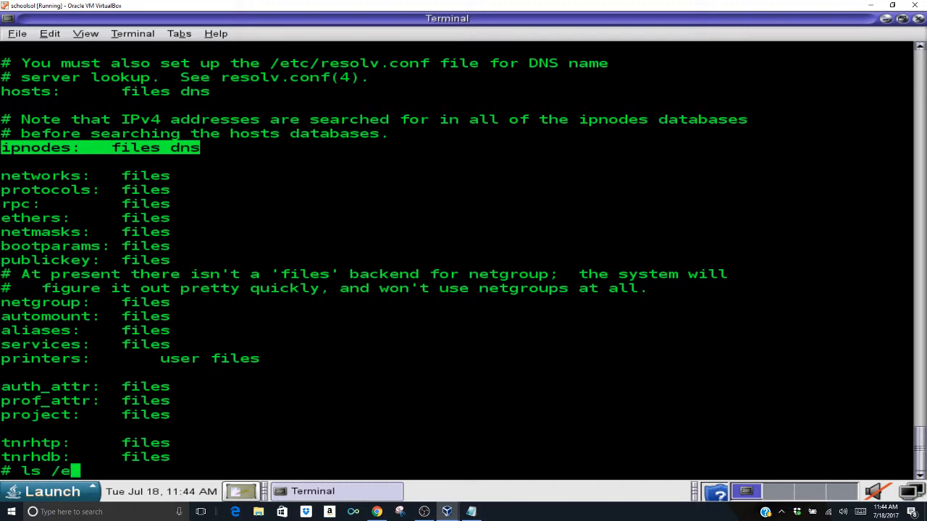
pyautogui.press('Return')
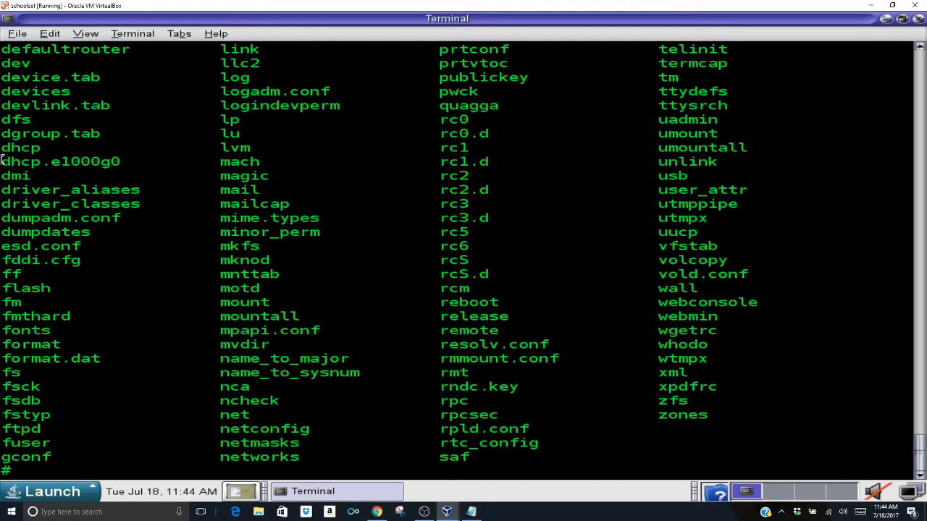
pyautogui.doubleClick(21, 162)
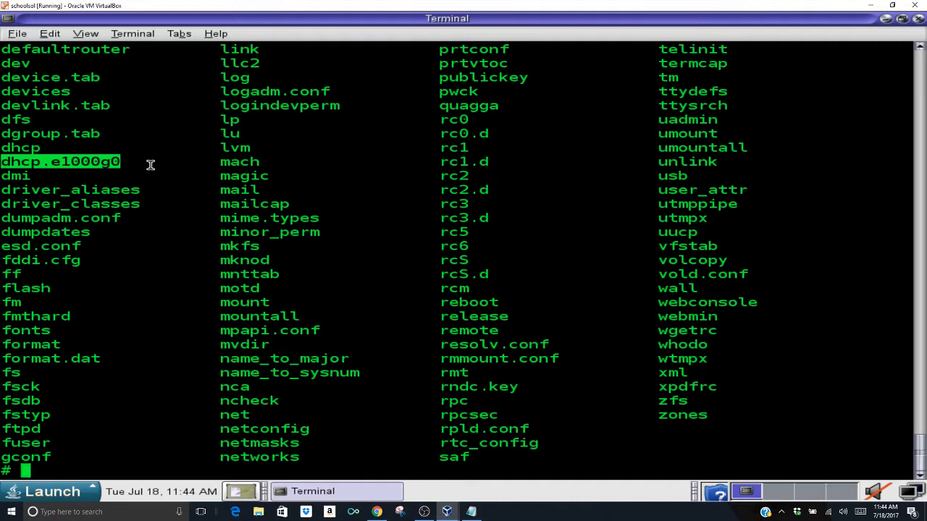
# Step: Remove /etc/dhcp.e1000g0 with rm -r after a misspelled attempt, then list /etc to verify
pyautogui.write('rm')
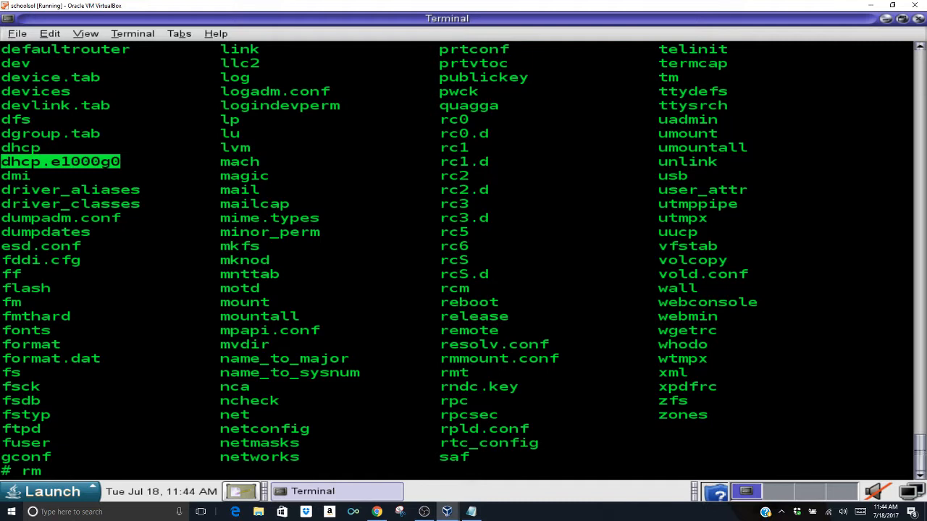
pyautogui.write('dchp')
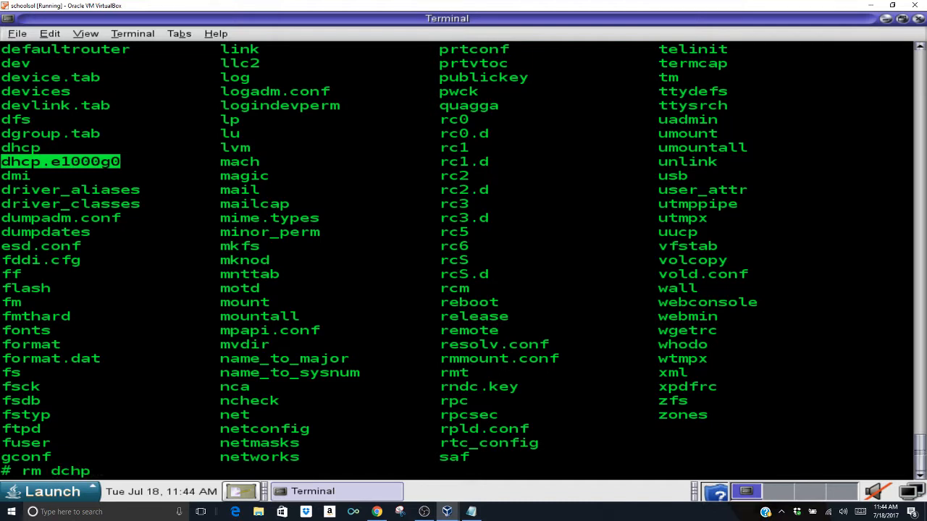
pyautogui.write('.e1000g0')
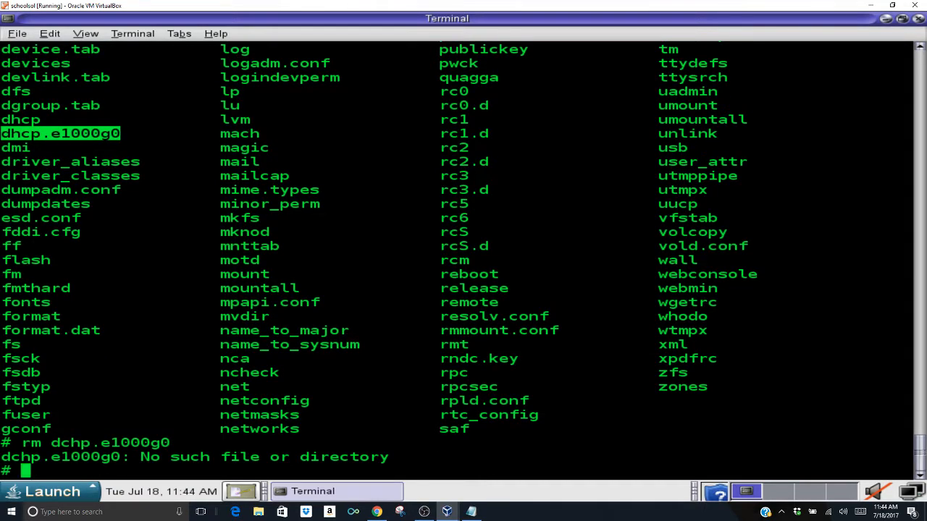
pyautogui.write('rm')
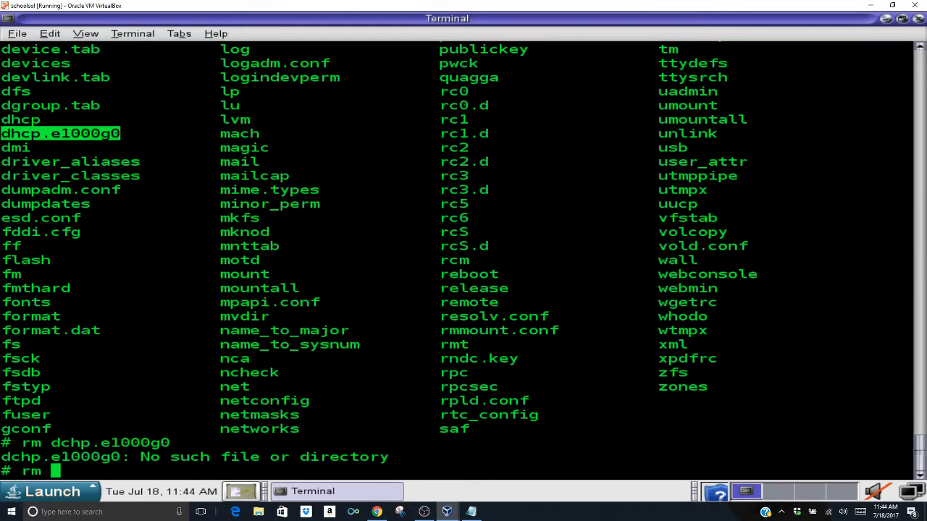
pyautogui.write('-r')
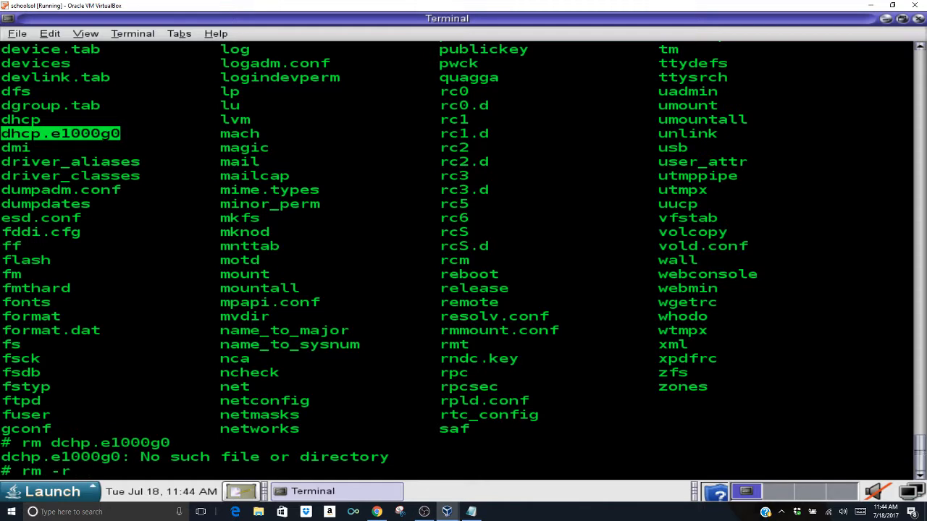
pyautogui.write('/e')
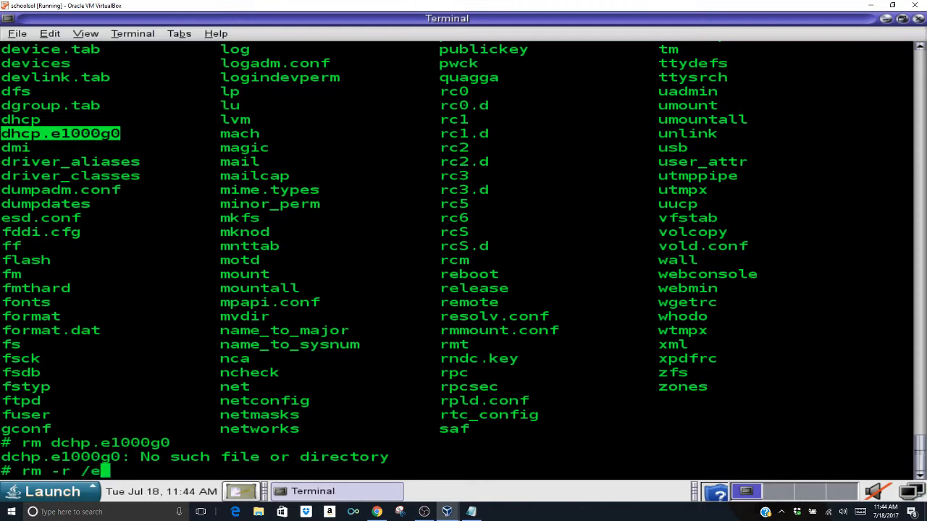
pyautogui.write('tc/dh')
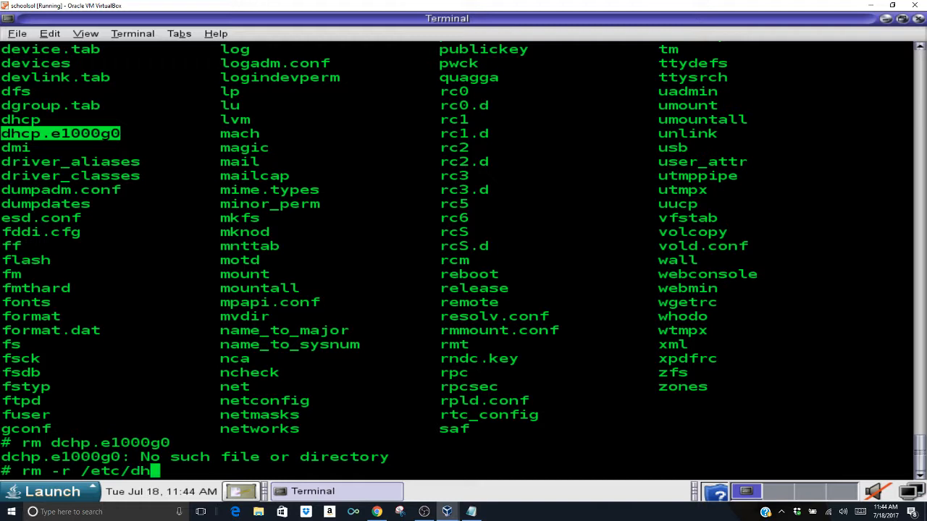
pyautogui.write('cp.e1000g0')
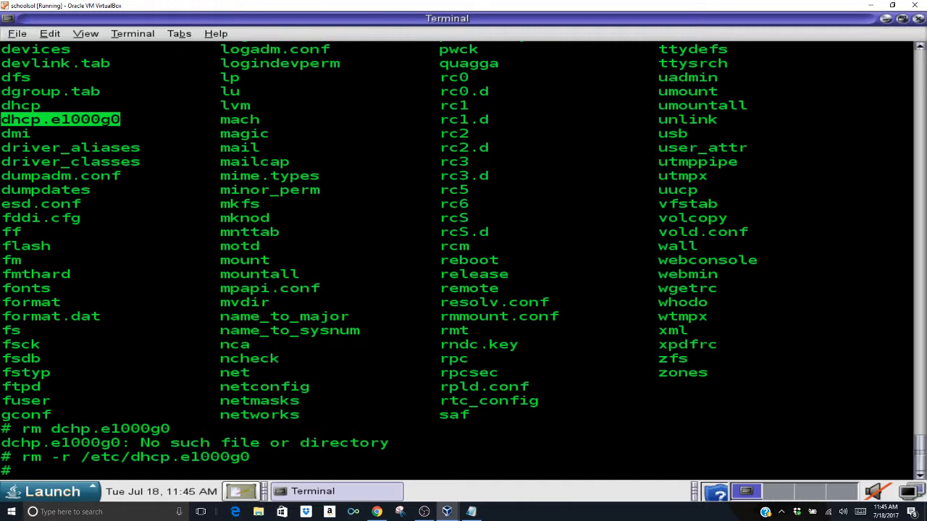
pyautogui.write('ls /et')
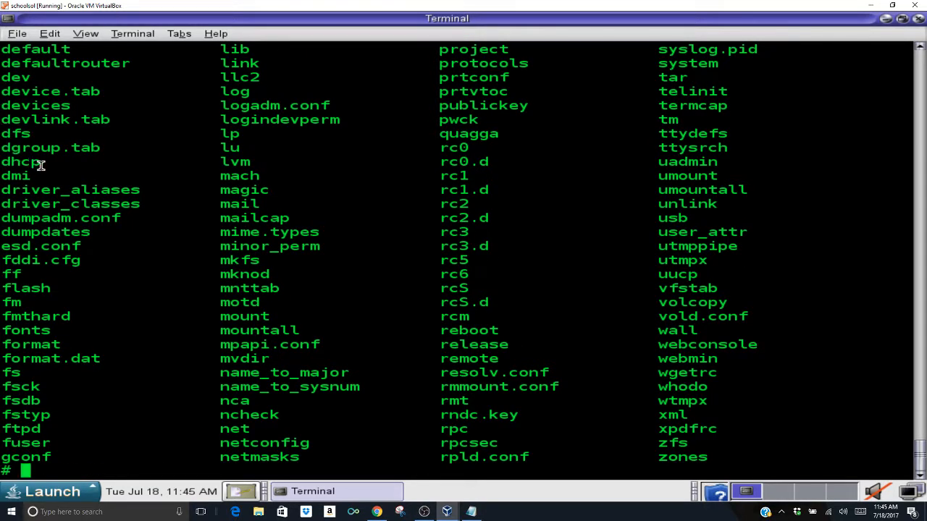
pyautogui.doubleClick(20, 162)
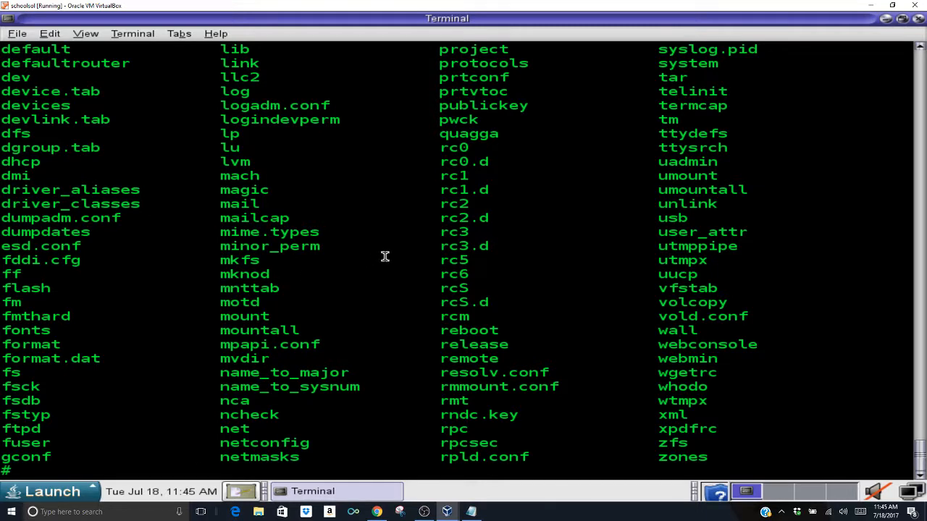
pyautogui.moveTo(388, 254)
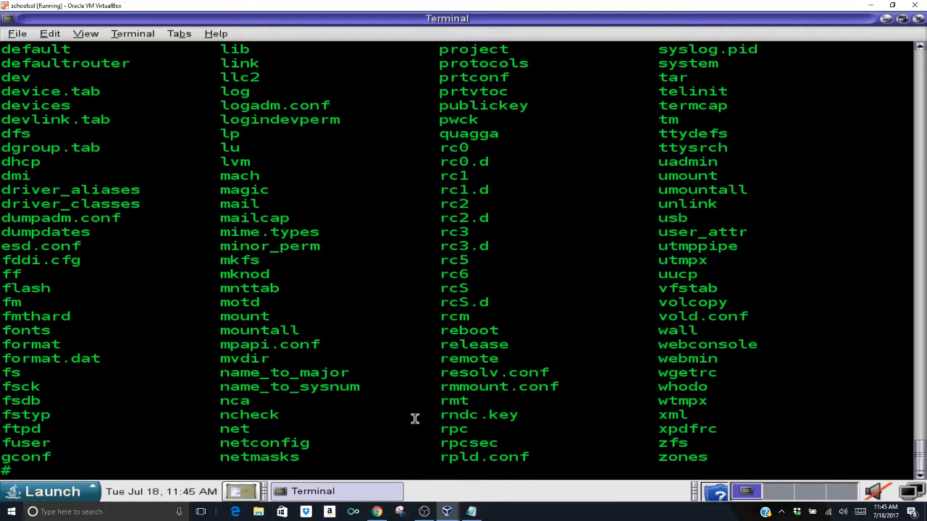
pyautogui.moveTo(390, 401)
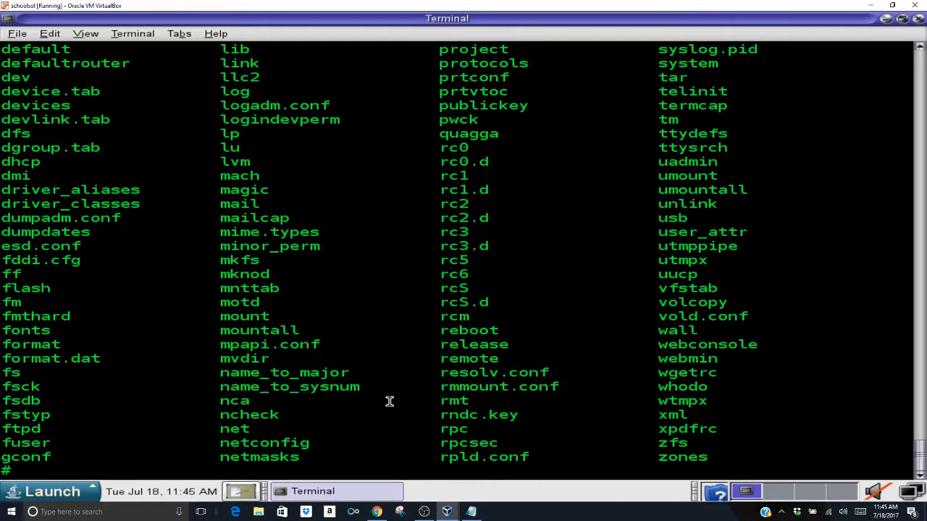